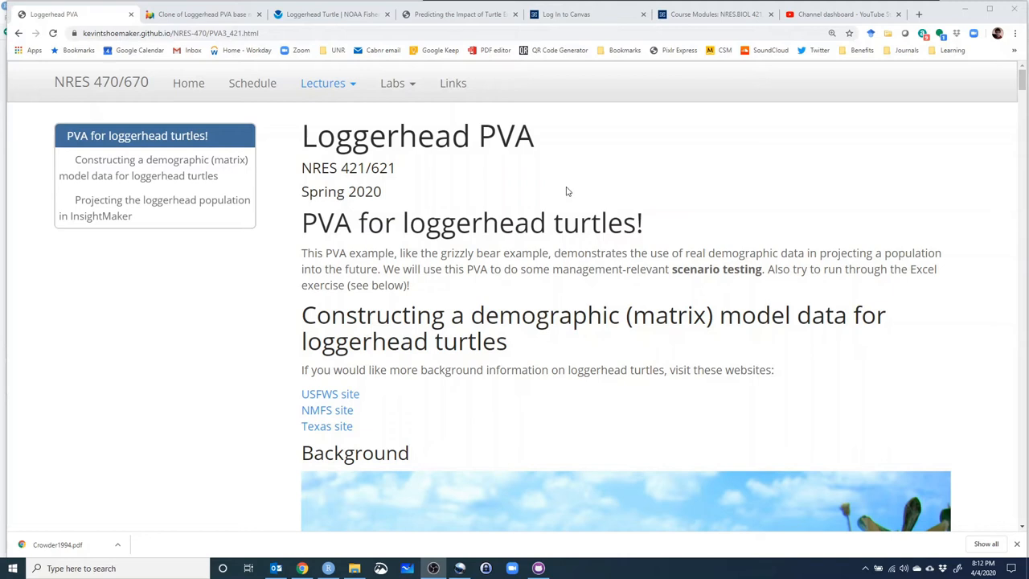
pyautogui.moveTo(494, 180)
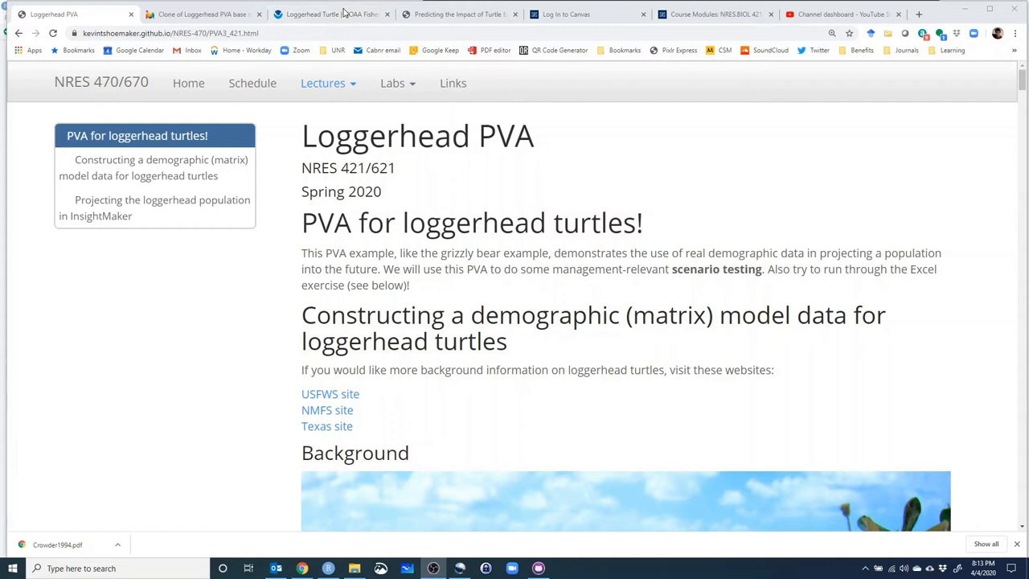
# Open the Crowder 1994 turtle excluder device paper and scroll to its title page and abstract.
pyautogui.click(458, 14)
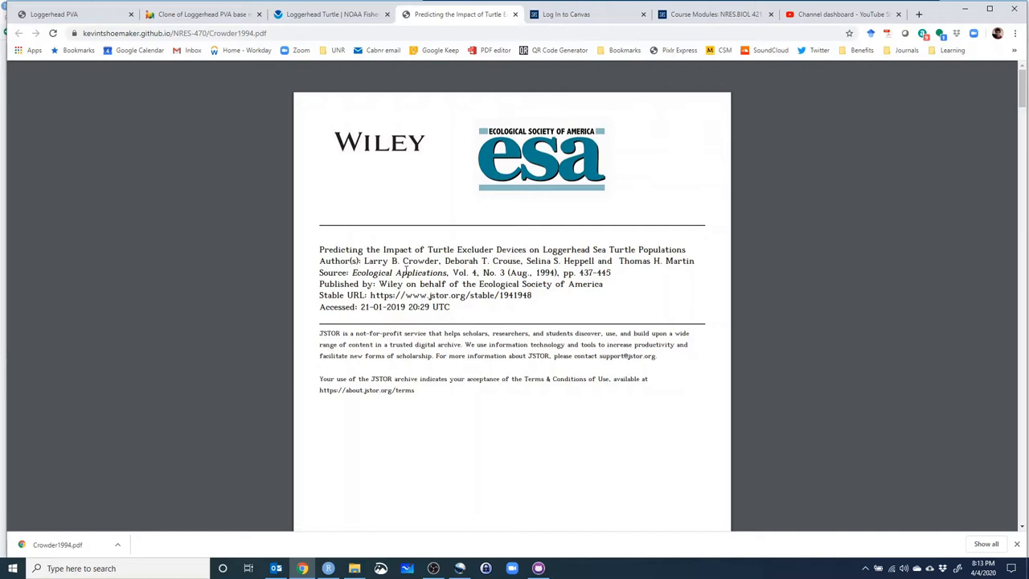
pyautogui.scroll(-3)
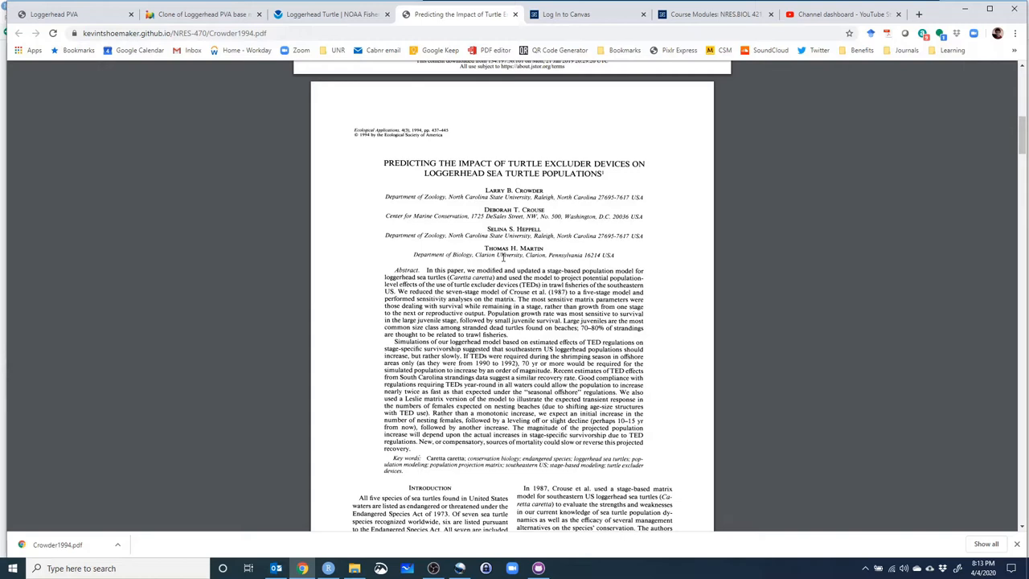
# Return to the Loggerhead PVA lecture tab at its Background links section.
pyautogui.click(72, 14)
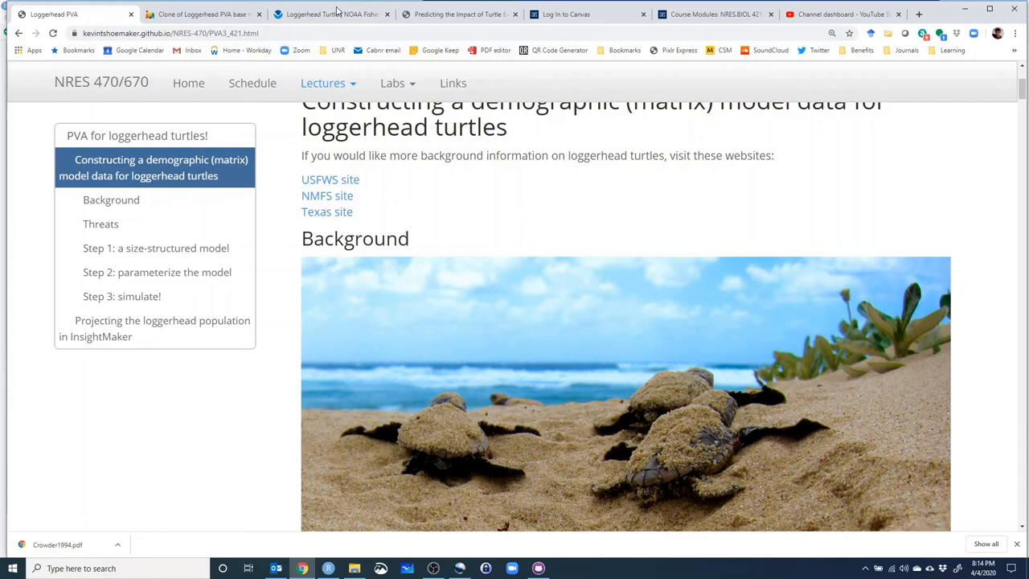
# Glance at the NOAA Fisheries Loggerhead Turtle page, then return to the Loggerhead PVA lecture.
pyautogui.click(330, 13)
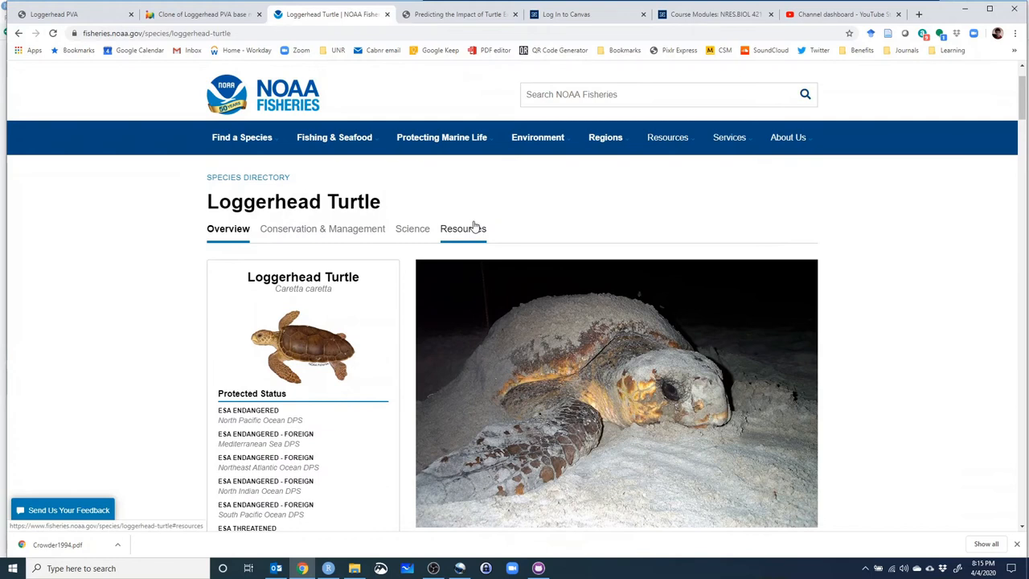
pyautogui.click(73, 14)
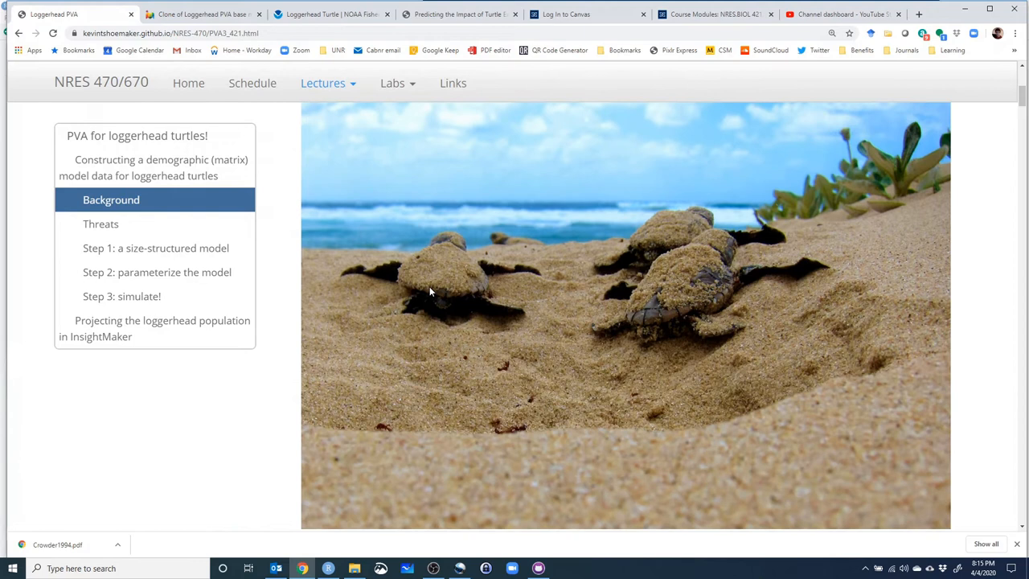
# Scroll past the hatchling photo to the loggerhead distribution text and life-cycle diagram.
pyautogui.scroll(-3)
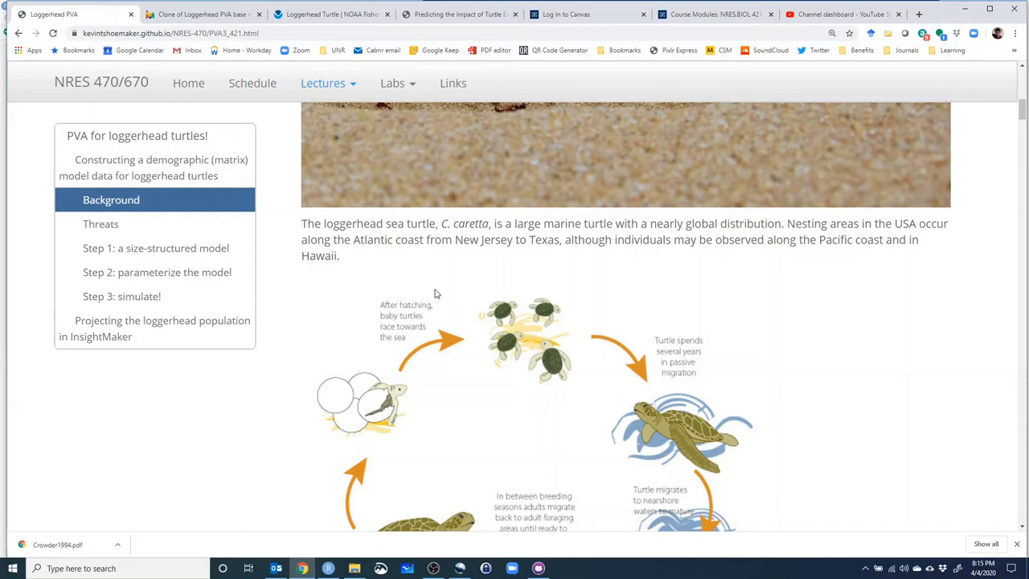
pyautogui.moveTo(464, 259)
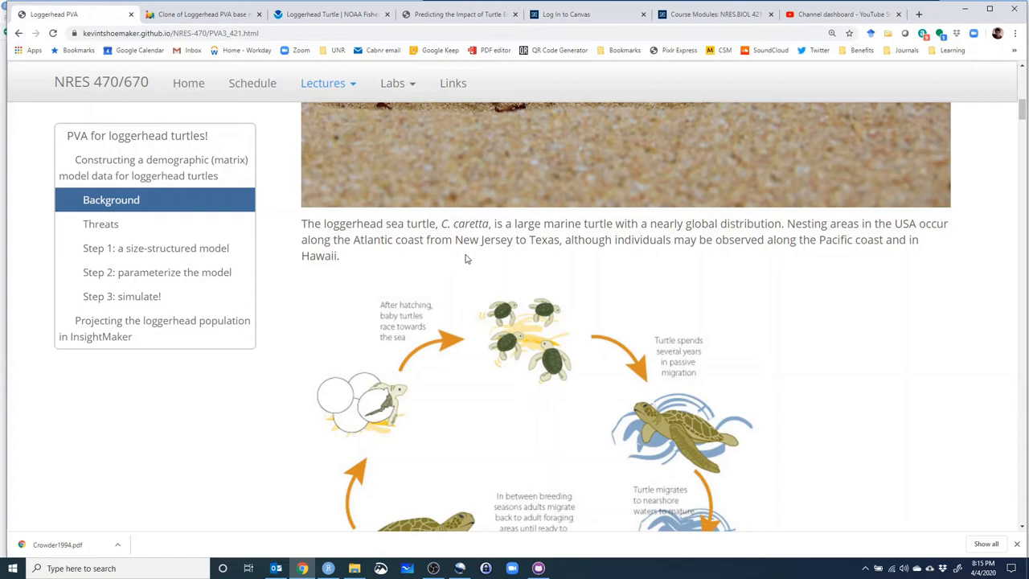
pyautogui.scroll(-3)
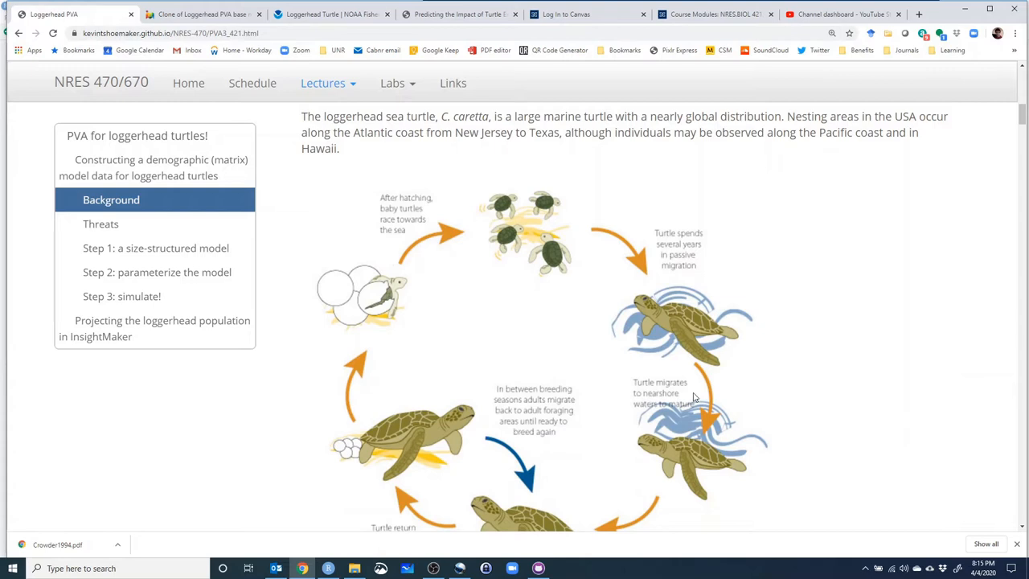
# Move through the full life-cycle diagram into the Threats section and world range map.
pyautogui.scroll(-3)
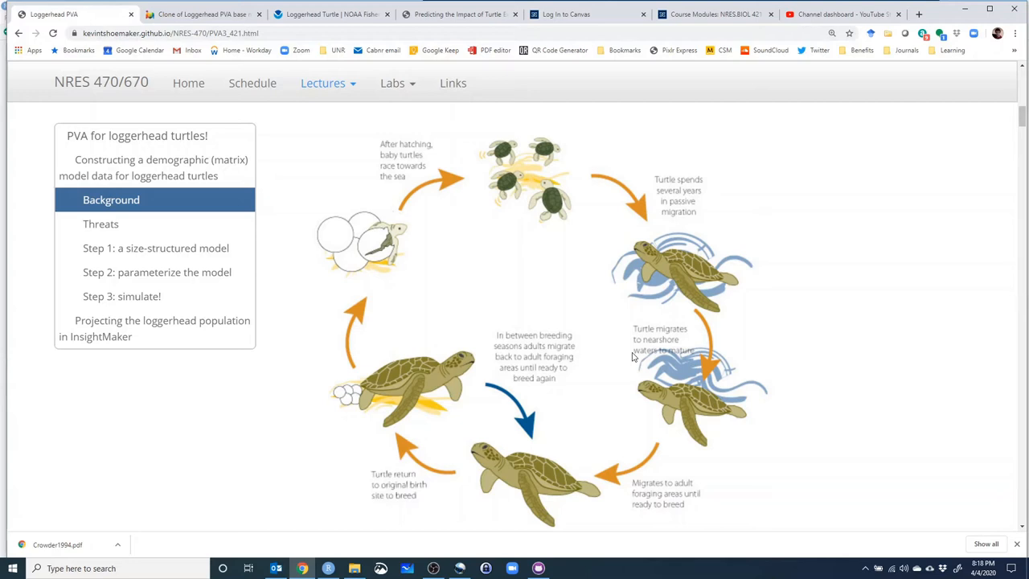
pyautogui.click(101, 223)
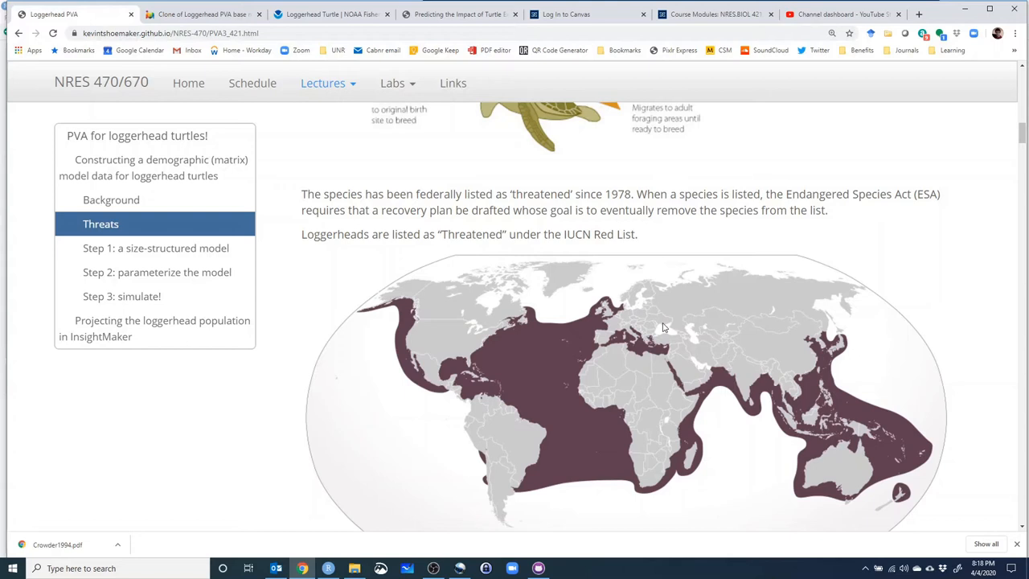
# Scroll to show the full world range map and the Threats heading.
pyautogui.scroll(-3)
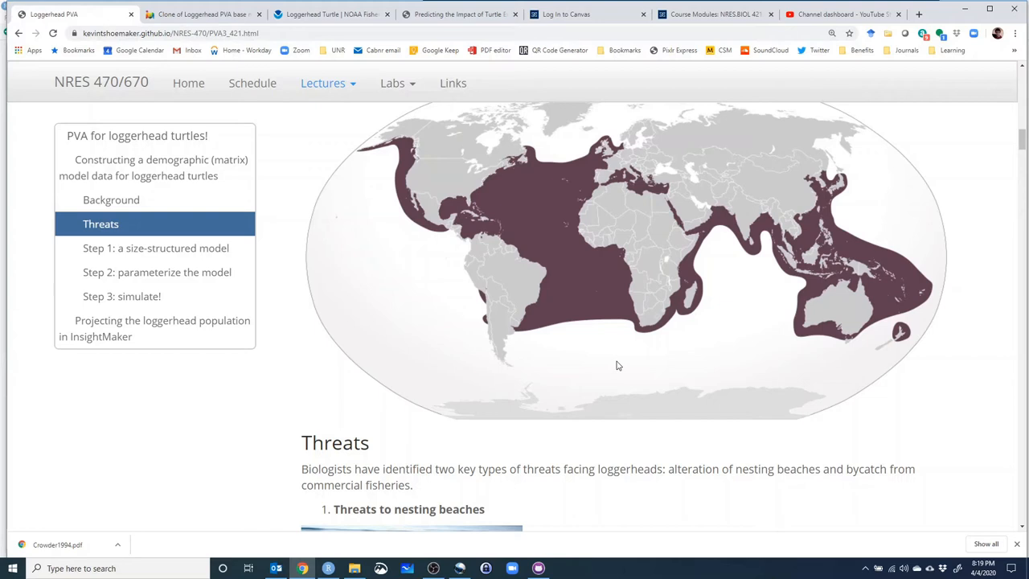
pyautogui.moveTo(472, 195)
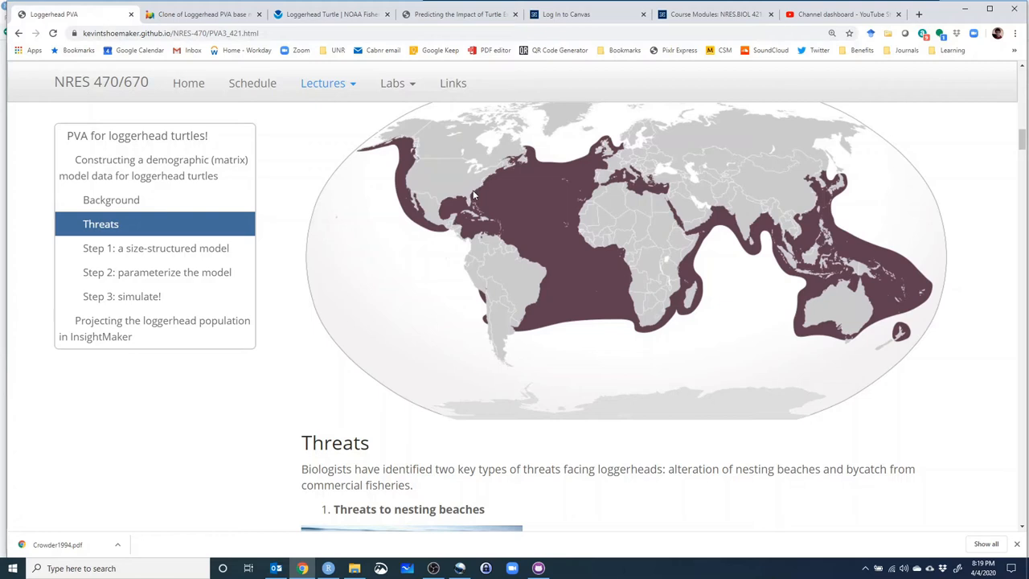
# Scroll past the map, back up, then down to nesting-beach threats with the nesting-female photo.
pyautogui.scroll(-3)
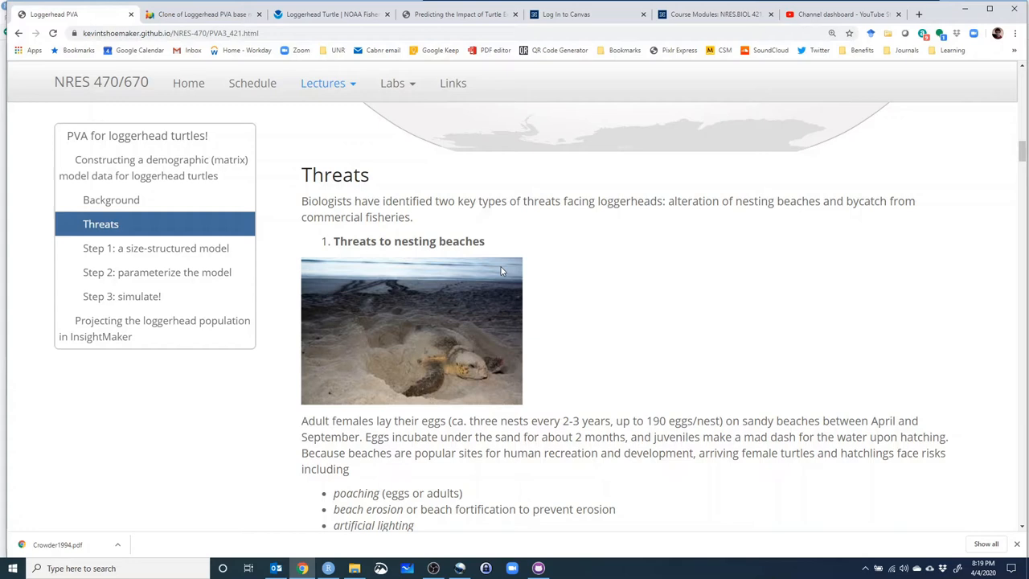
pyautogui.moveTo(550, 296)
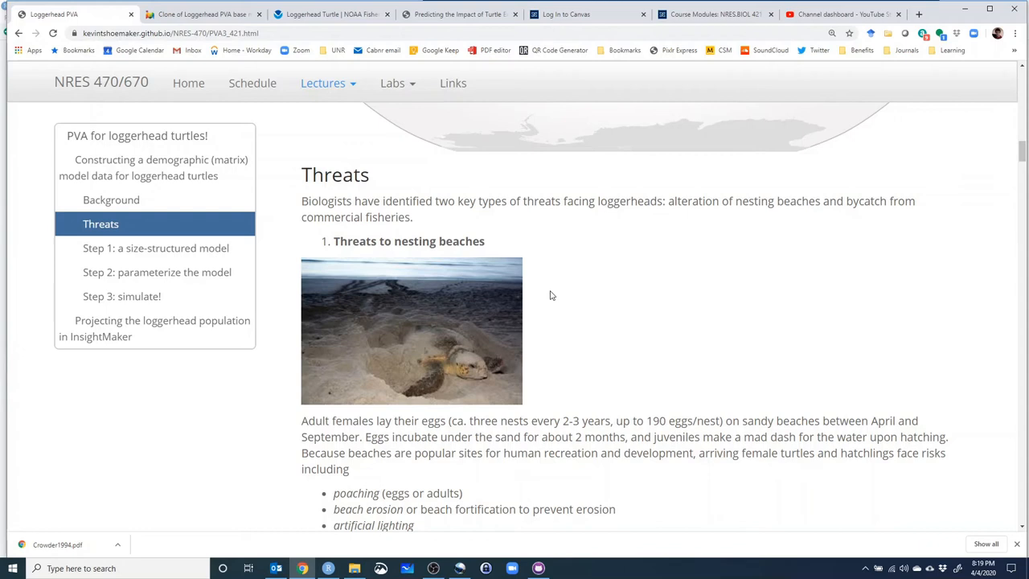
pyautogui.scroll(3)
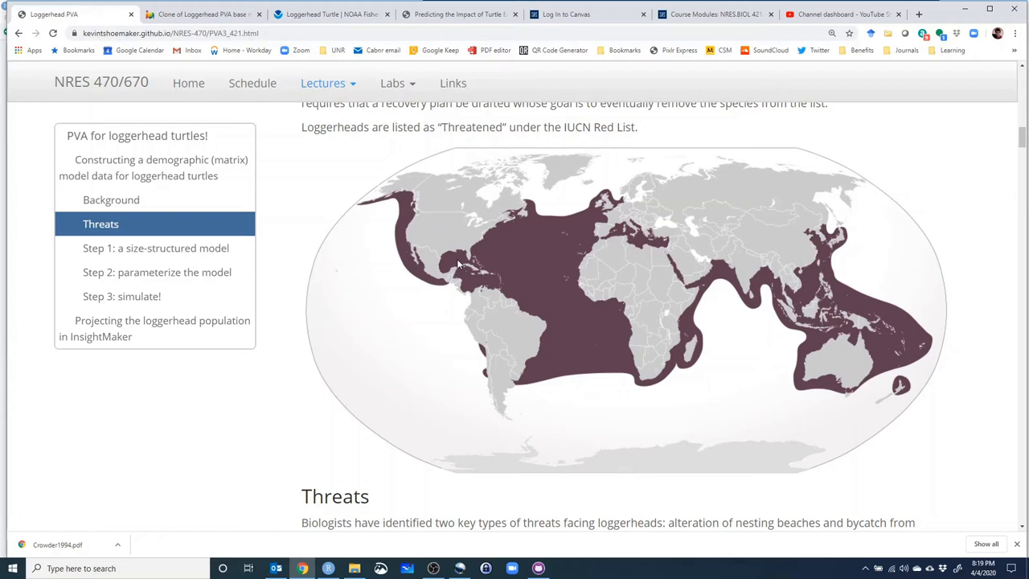
pyautogui.scroll(-3)
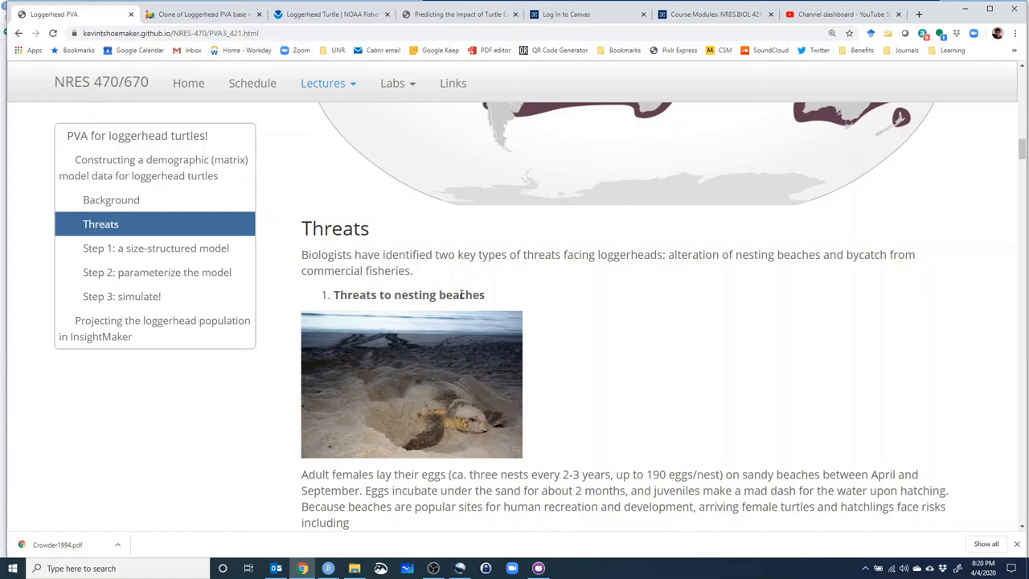
pyautogui.moveTo(402, 291)
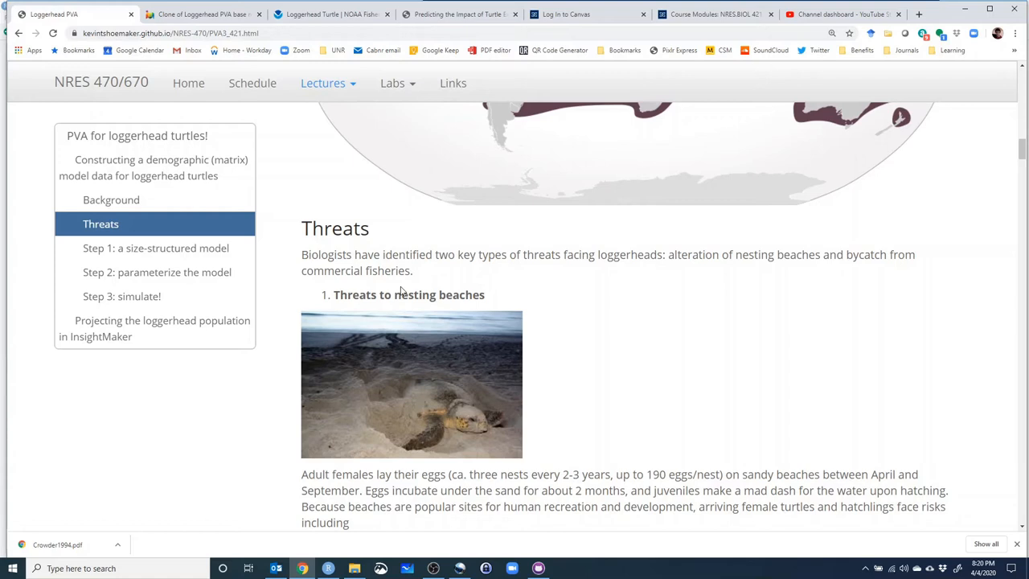
# Scroll through the fisheries bycatch passage and trawl-net diagram down to the additional threats list.
pyautogui.scroll(-3)
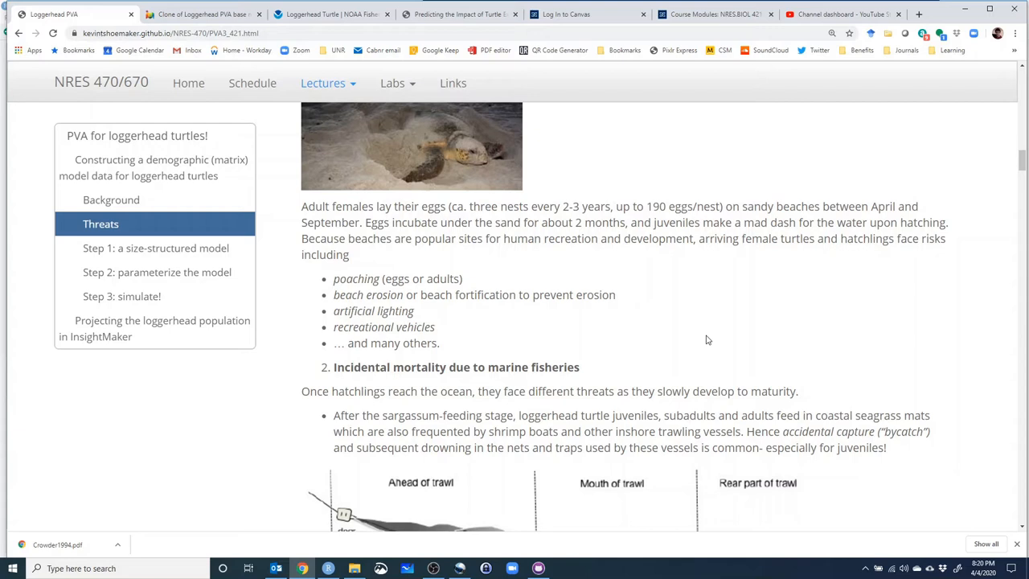
pyautogui.scroll(-3)
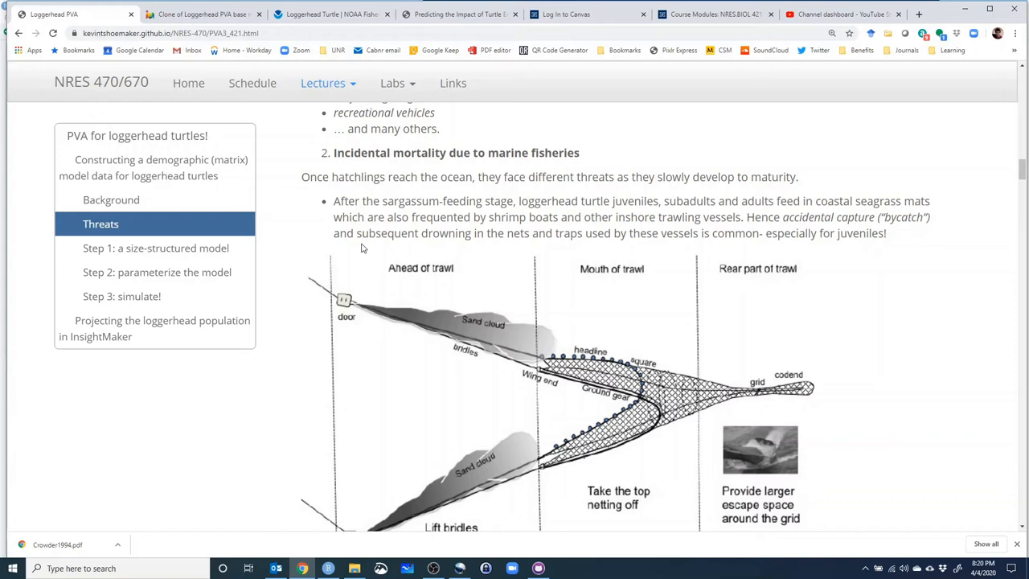
pyautogui.scroll(-3)
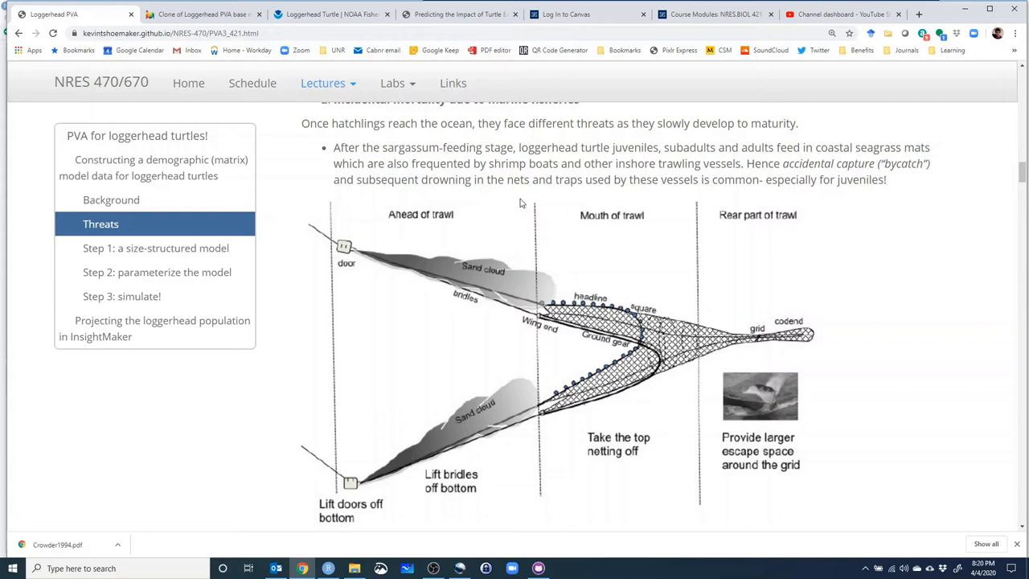
pyautogui.moveTo(503, 443)
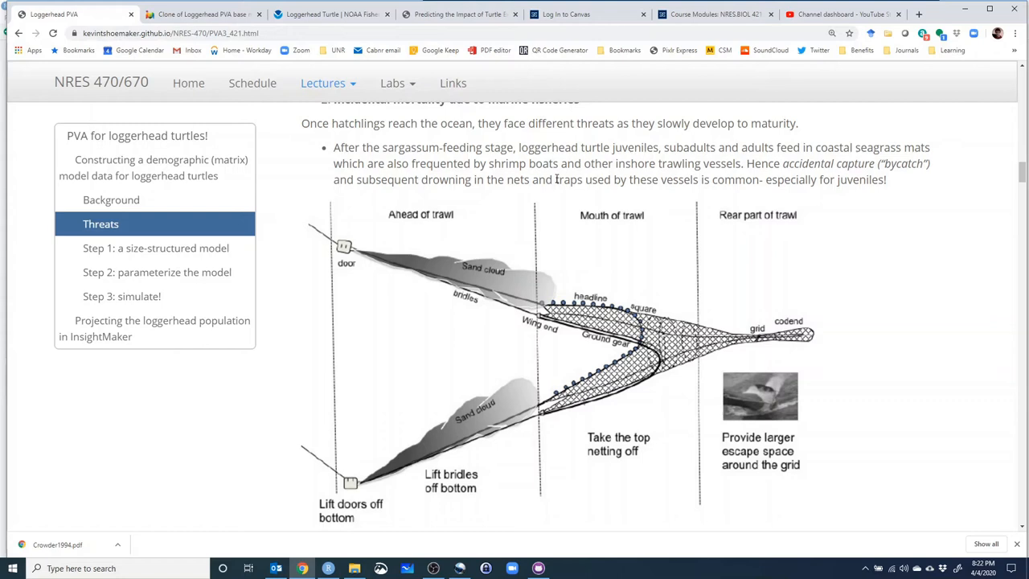
pyautogui.moveTo(522, 175)
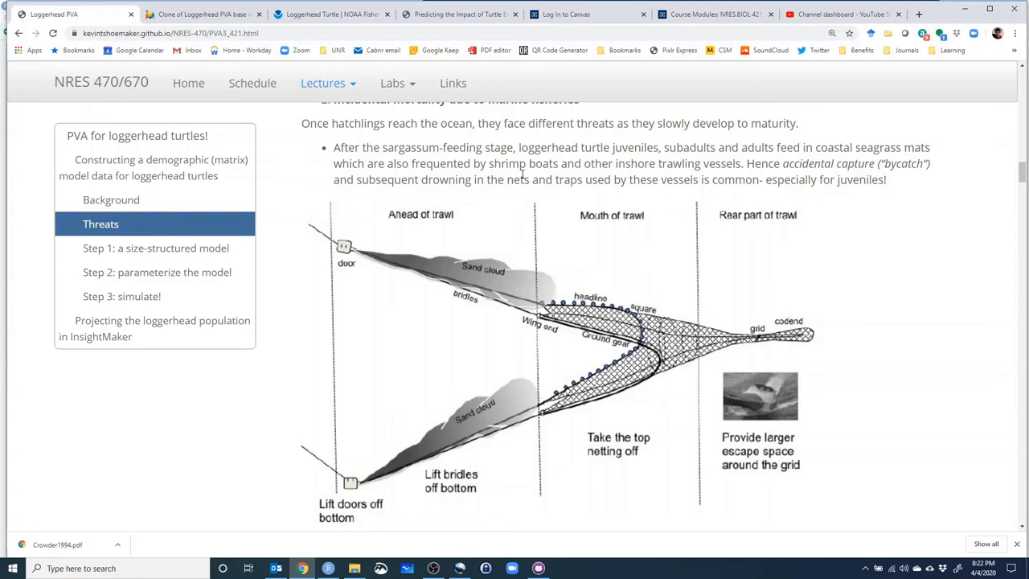
pyautogui.scroll(-3)
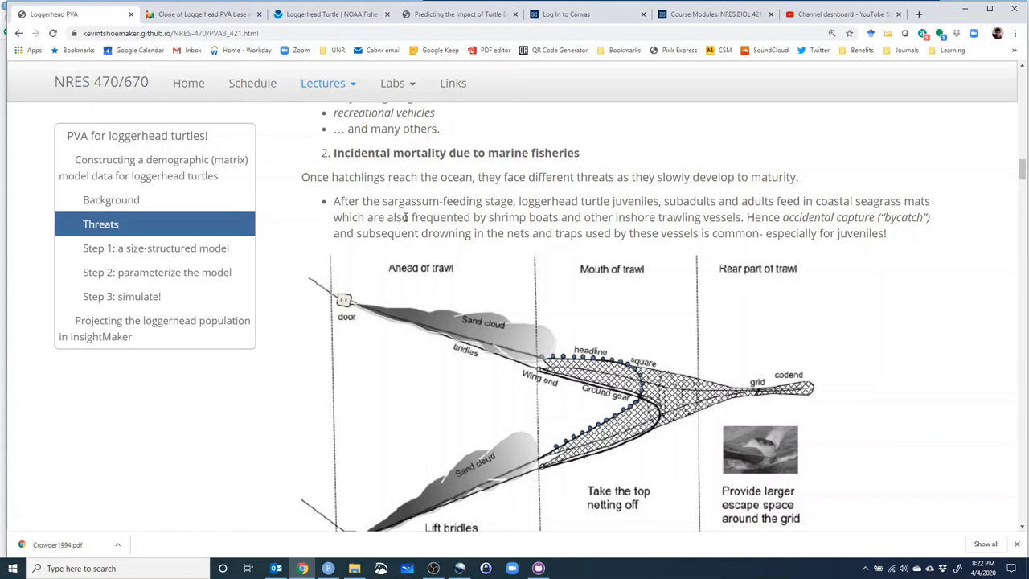
pyautogui.scroll(-3)
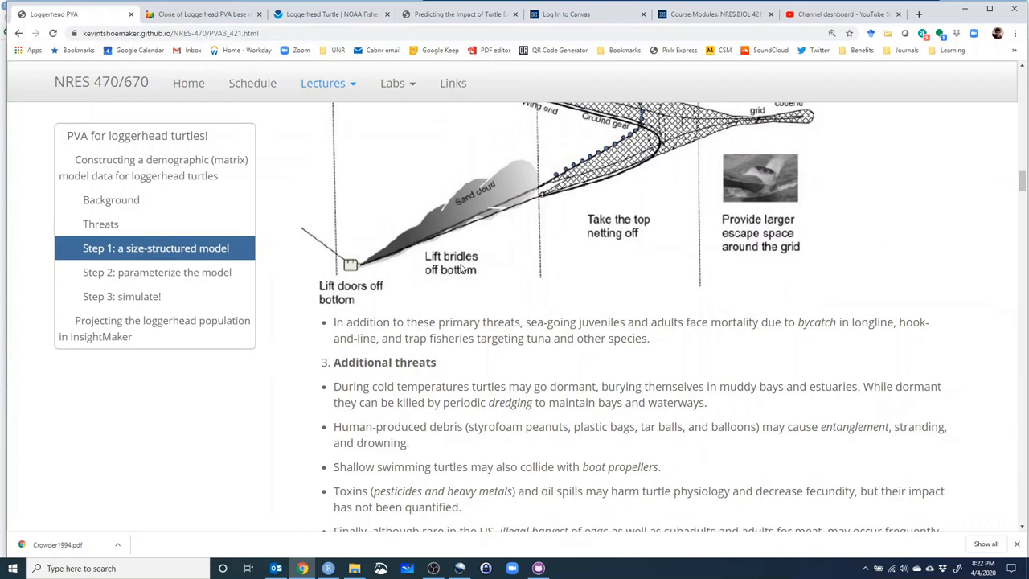
# Scroll through Additional threats and Step 1, settling on the threats list below the trawl diagram.
pyautogui.scroll(-3)
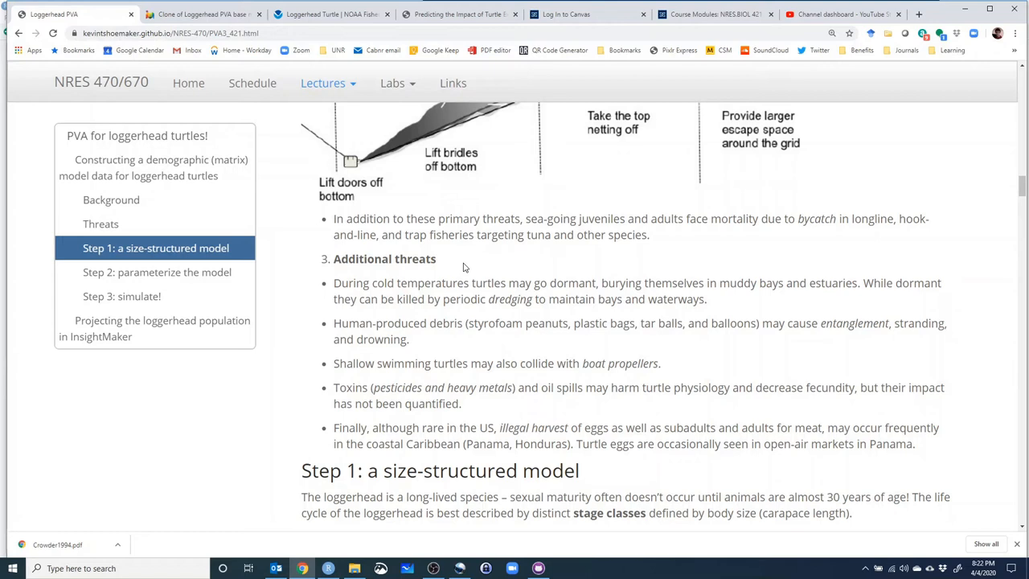
pyautogui.scroll(-3)
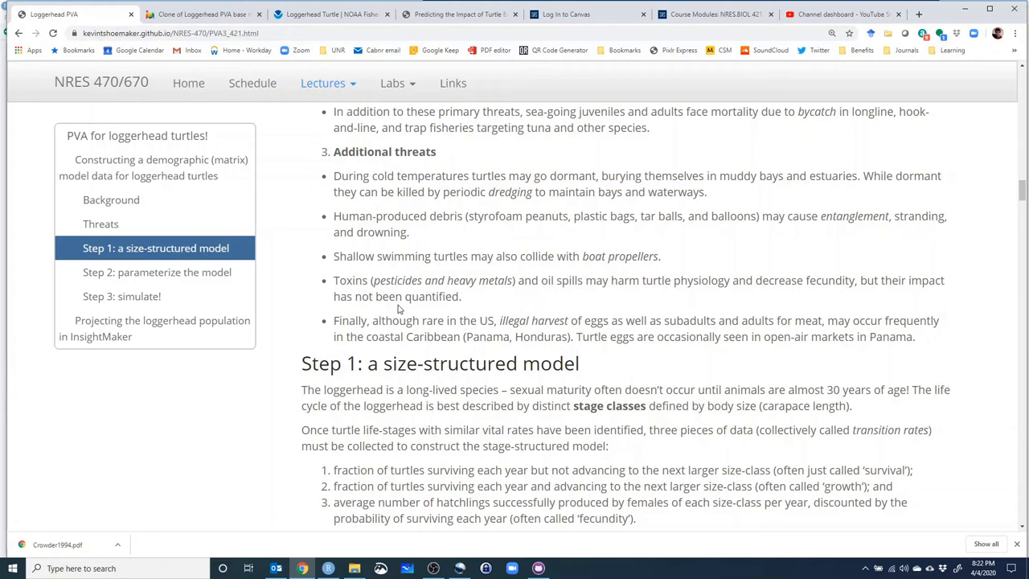
pyautogui.scroll(-3)
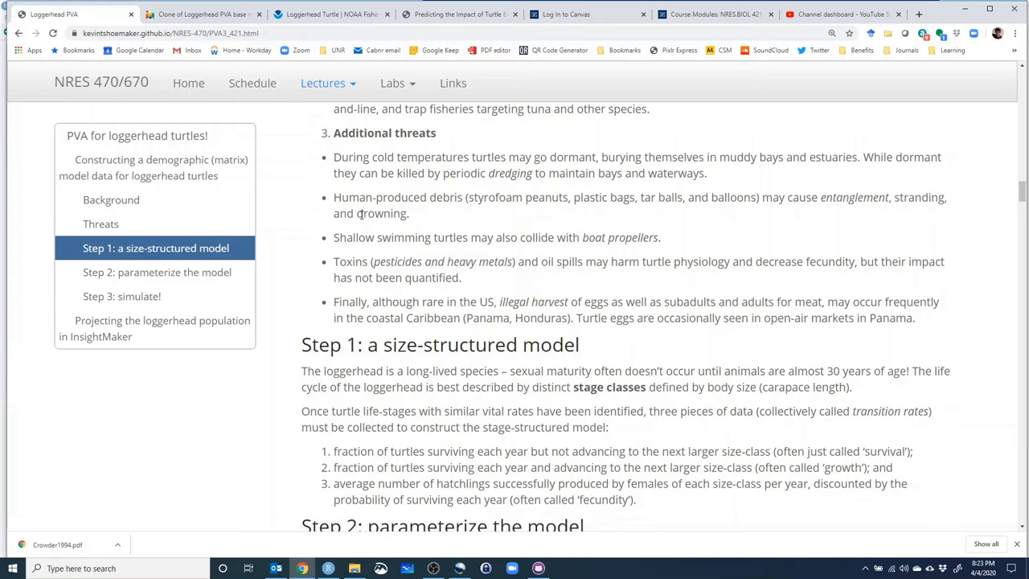
pyautogui.scroll(-3)
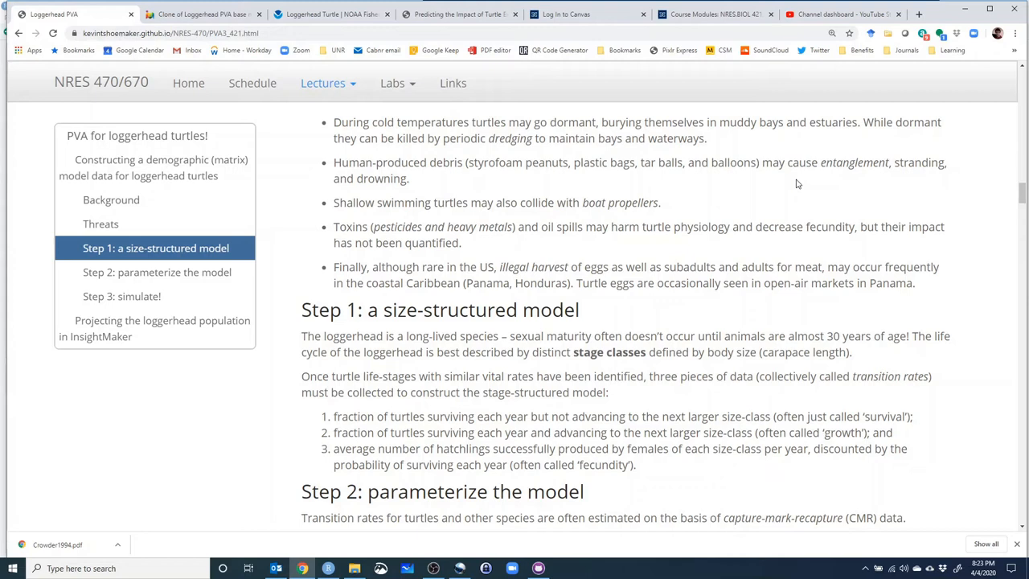
pyautogui.scroll(-3)
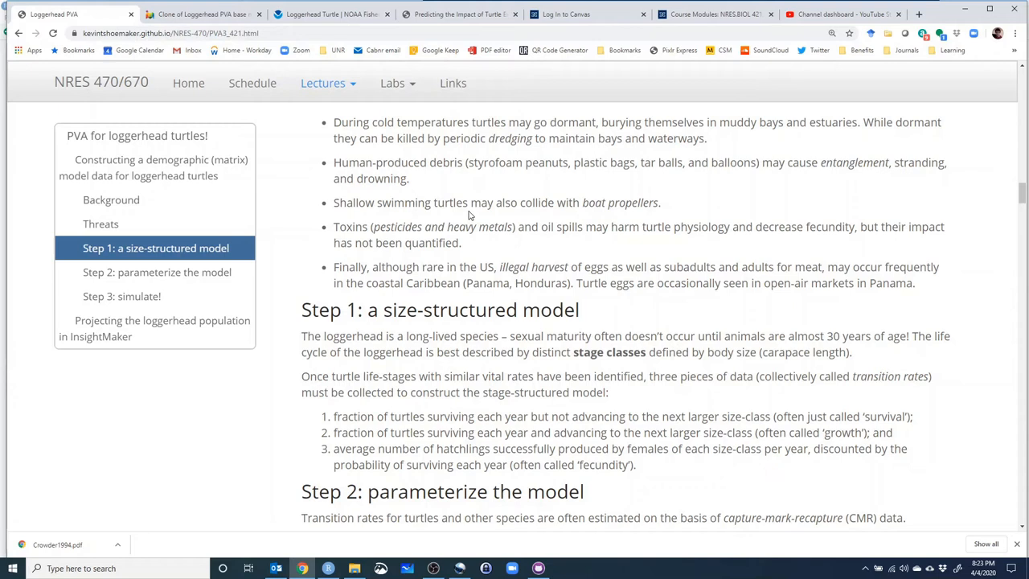
pyautogui.scroll(-3)
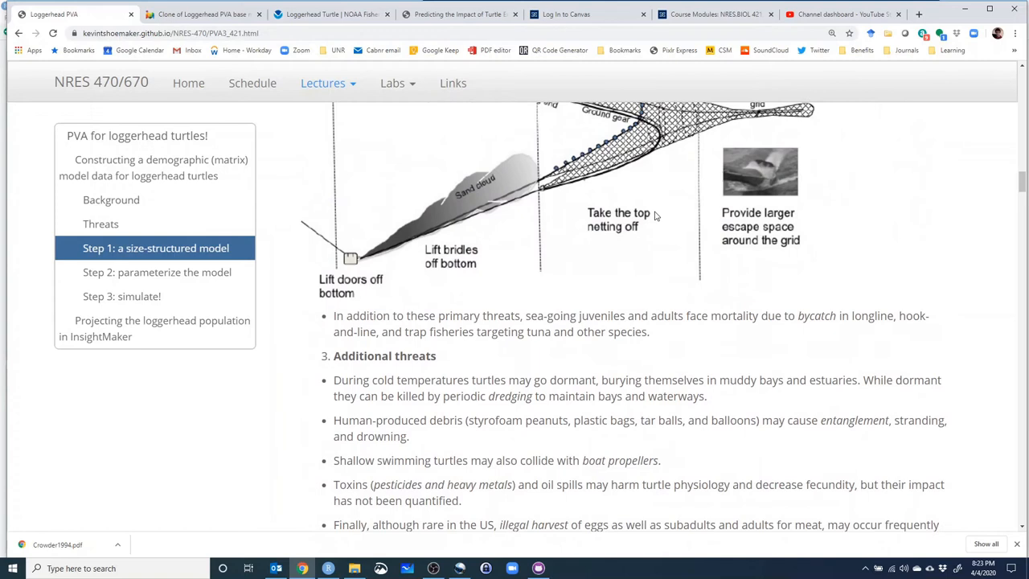
# Briefly view Steps 1 and 2, then jump back to the Background life-cycle diagram.
pyautogui.click(101, 224)
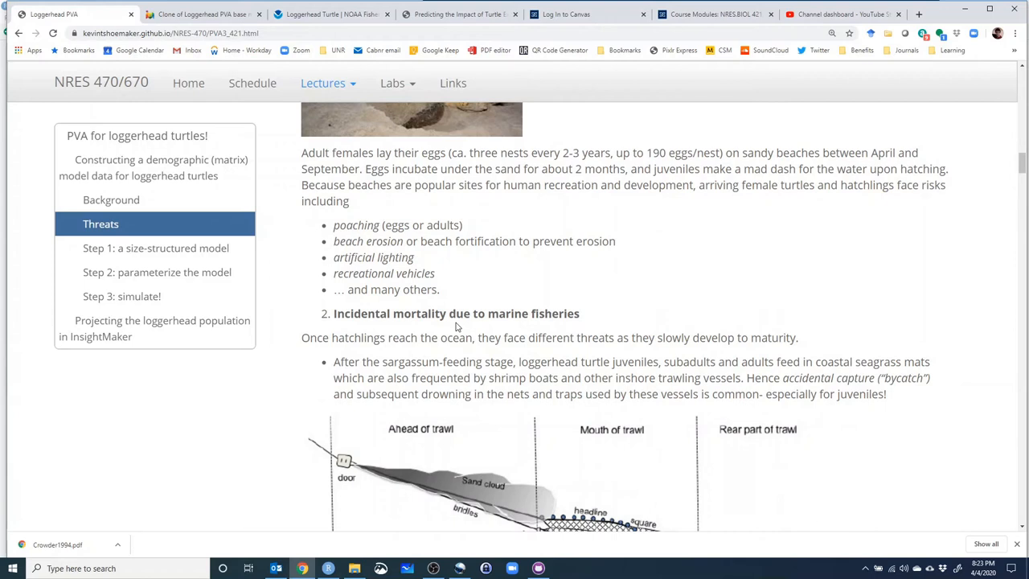
pyautogui.click(156, 248)
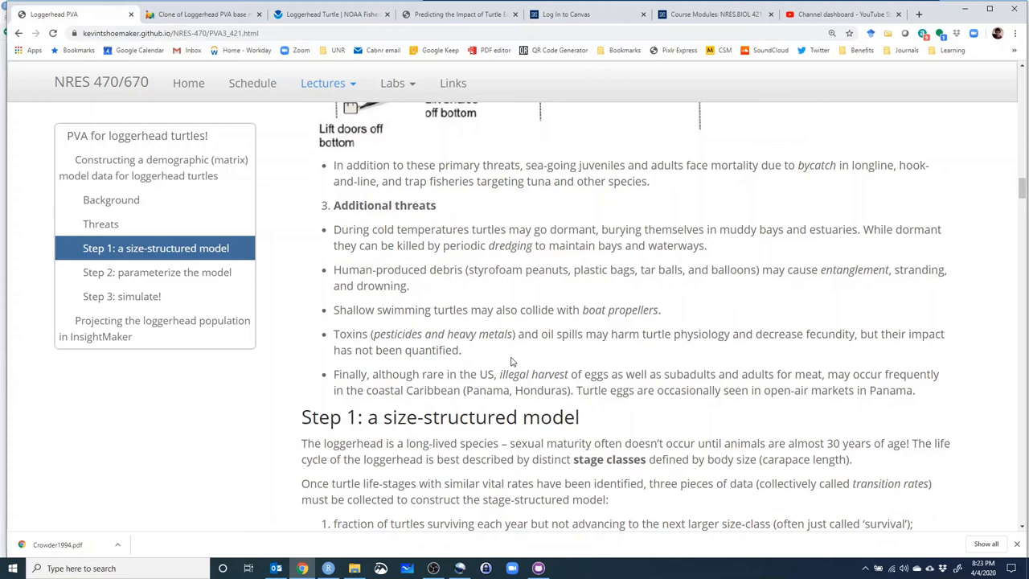
pyautogui.scroll(-3)
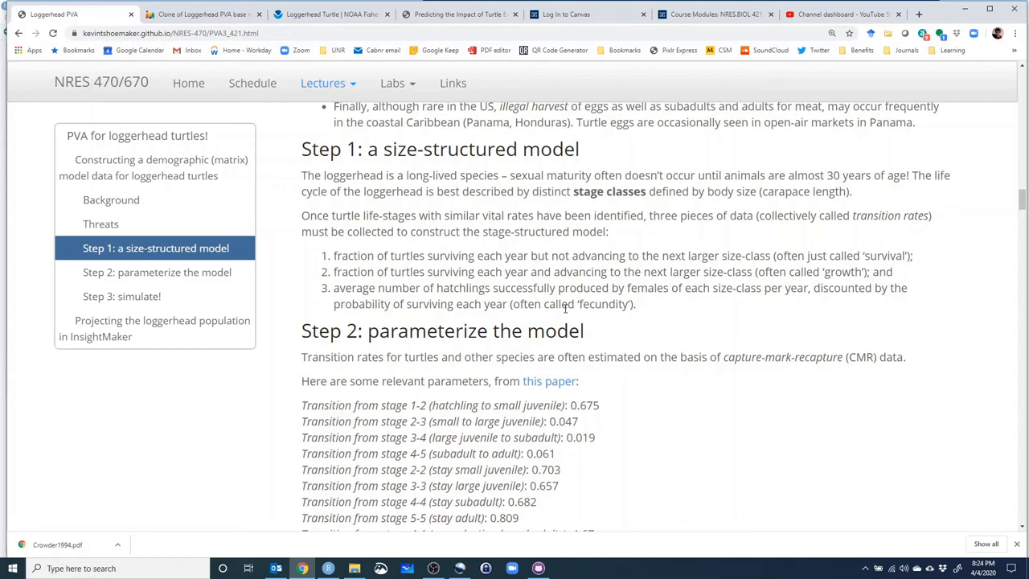
pyautogui.moveTo(671, 335)
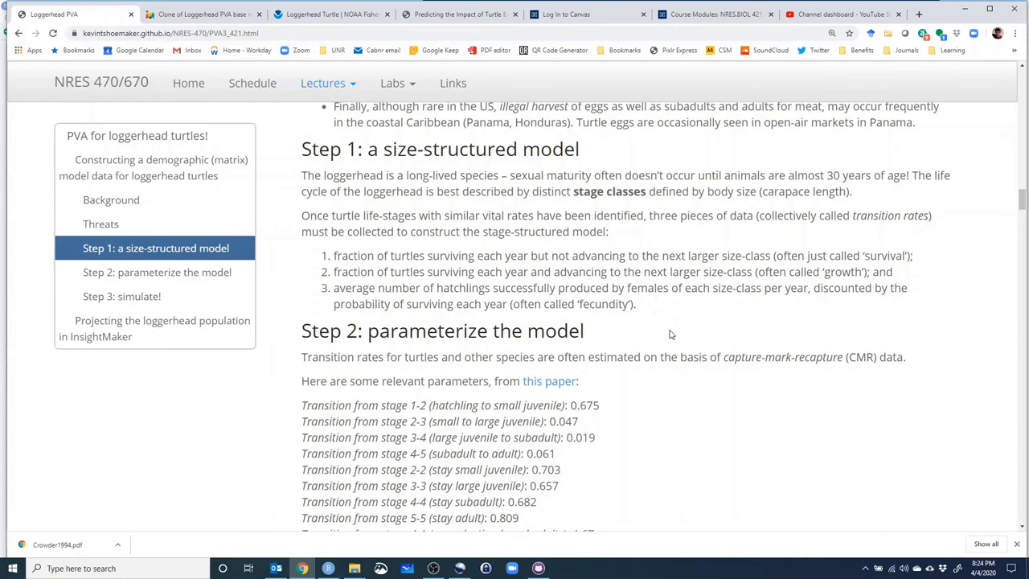
pyautogui.click(111, 199)
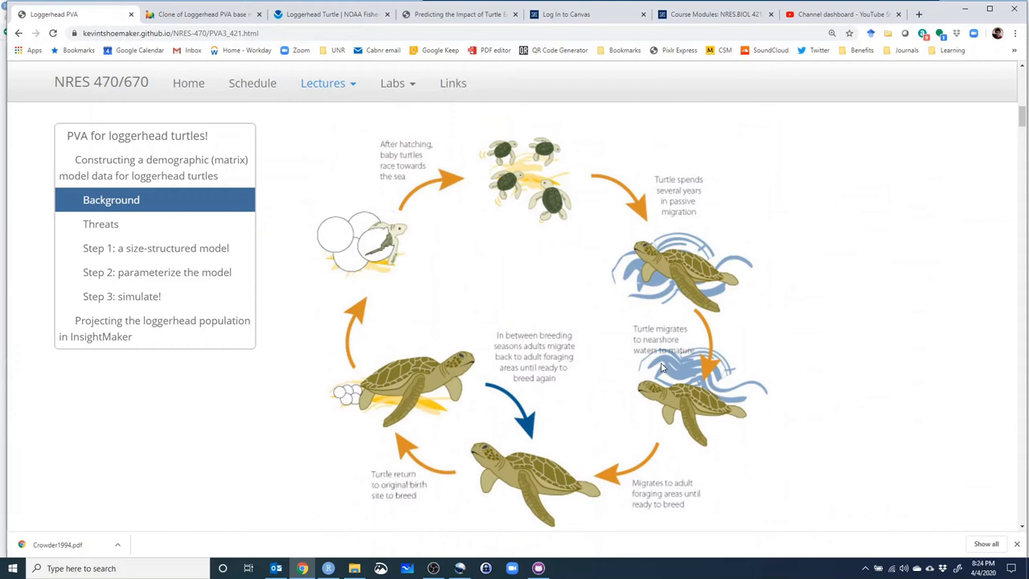
pyautogui.moveTo(451, 181)
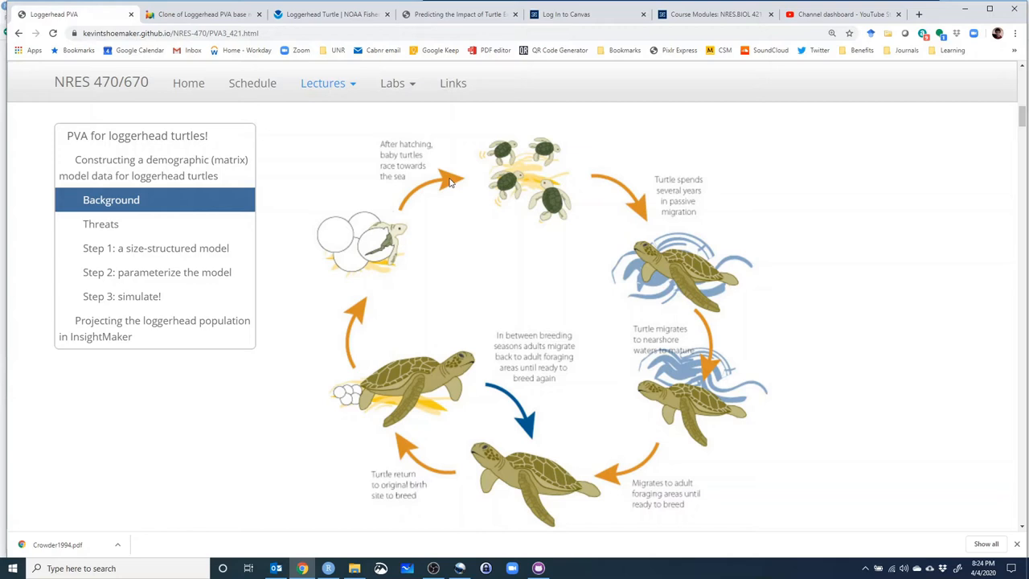
# Revisit the life-cycle figure and Threats section, then return to Step 2's transition rates.
pyautogui.click(100, 223)
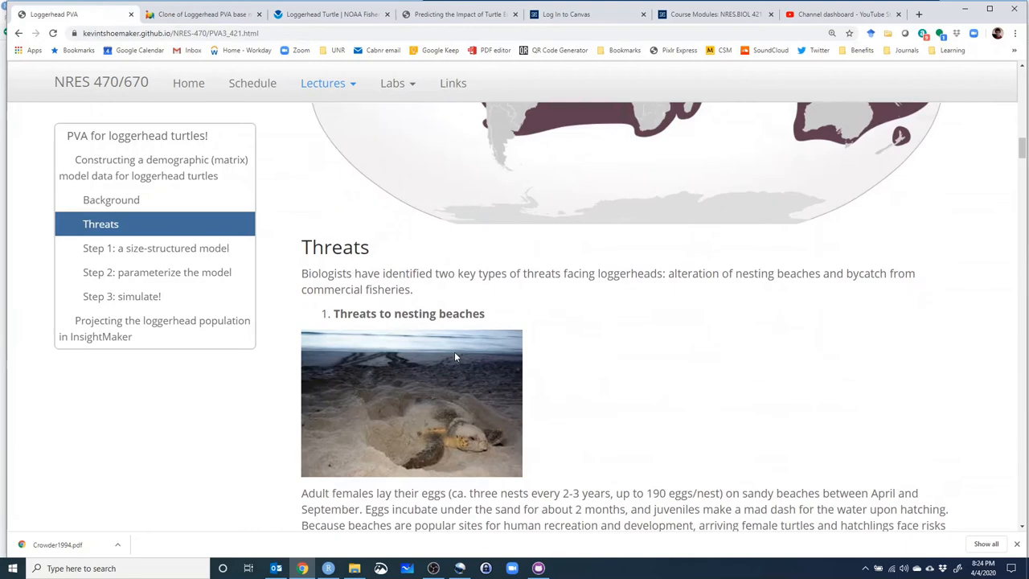
pyautogui.click(156, 247)
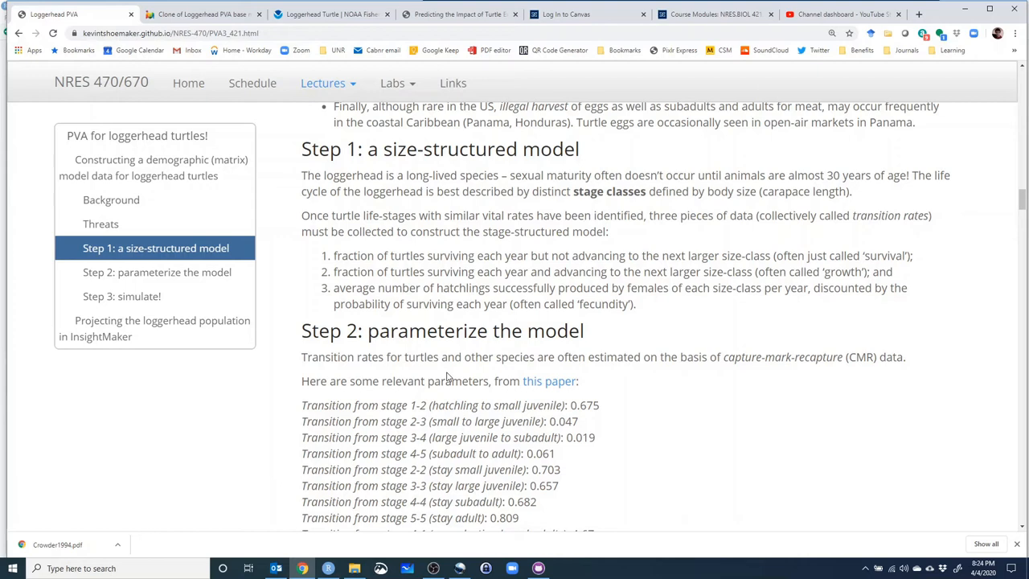
# Open Crowder1994.pdf, the turtle excluder device paper, from Step 2's 'this paper' link.
pyautogui.click(157, 271)
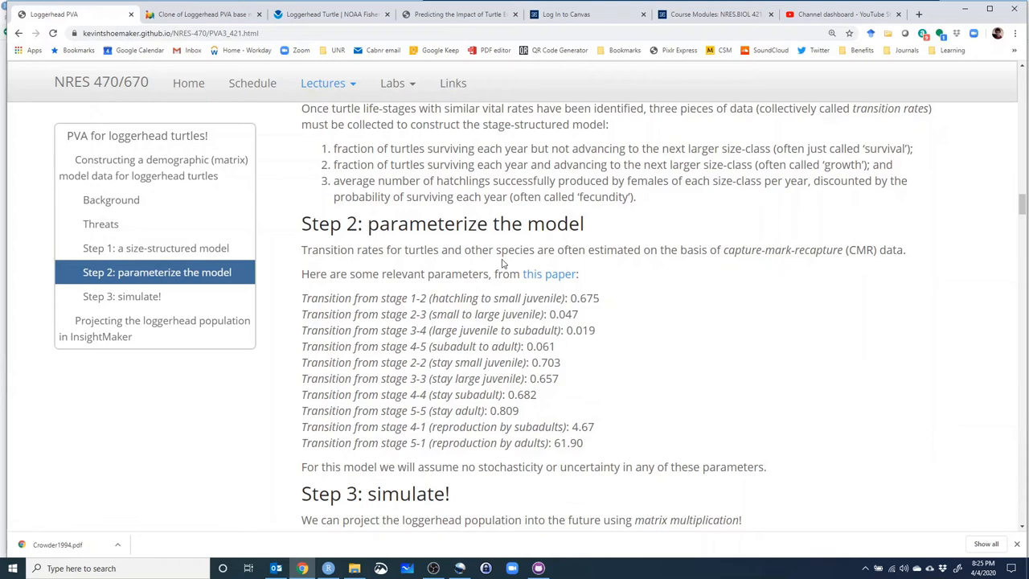
pyautogui.moveTo(549, 274)
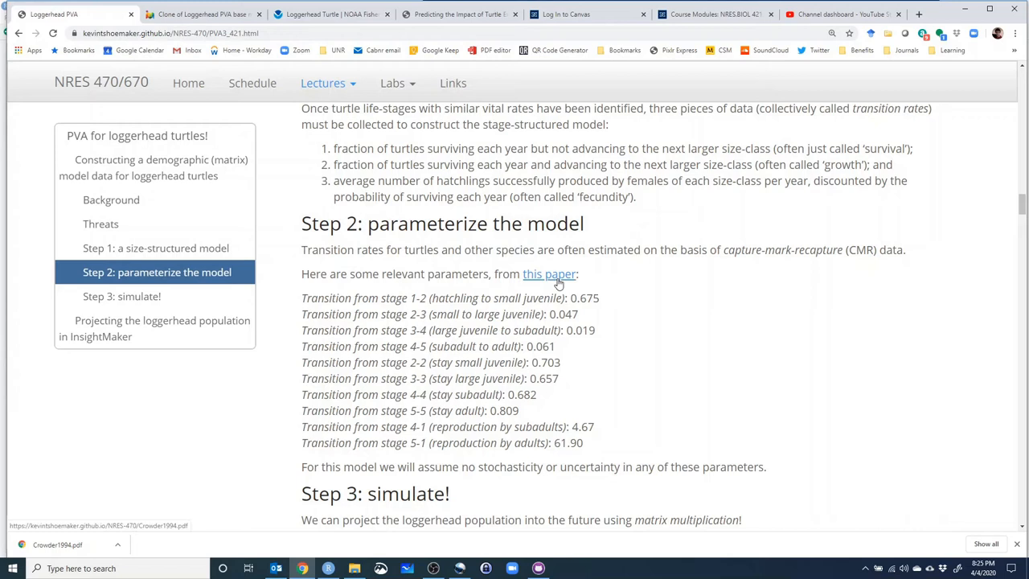
pyautogui.click(549, 274)
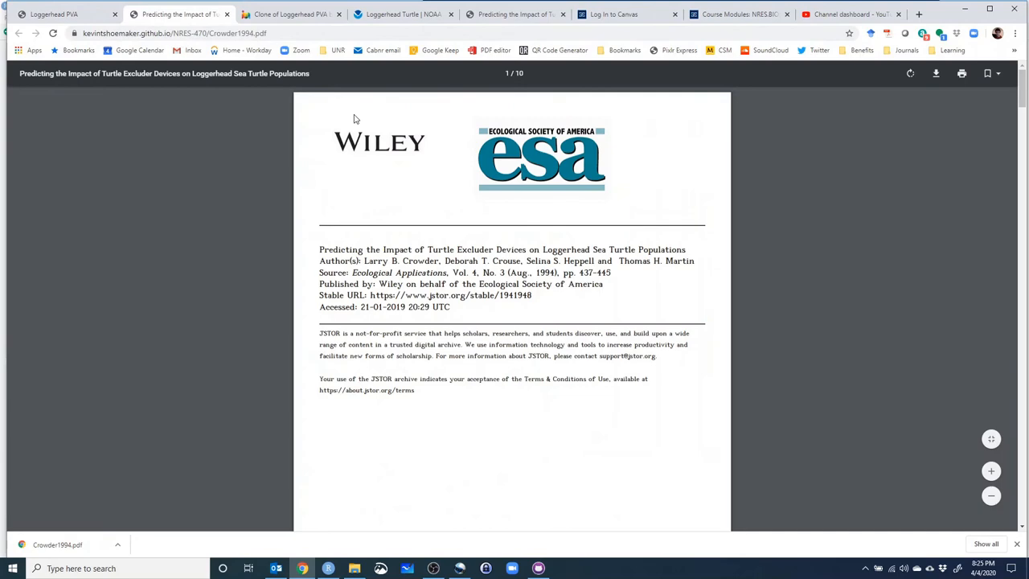
# Scroll the Crowder paper to Table 1's five-stage survivorship and fecundity values.
pyautogui.scroll(-3)
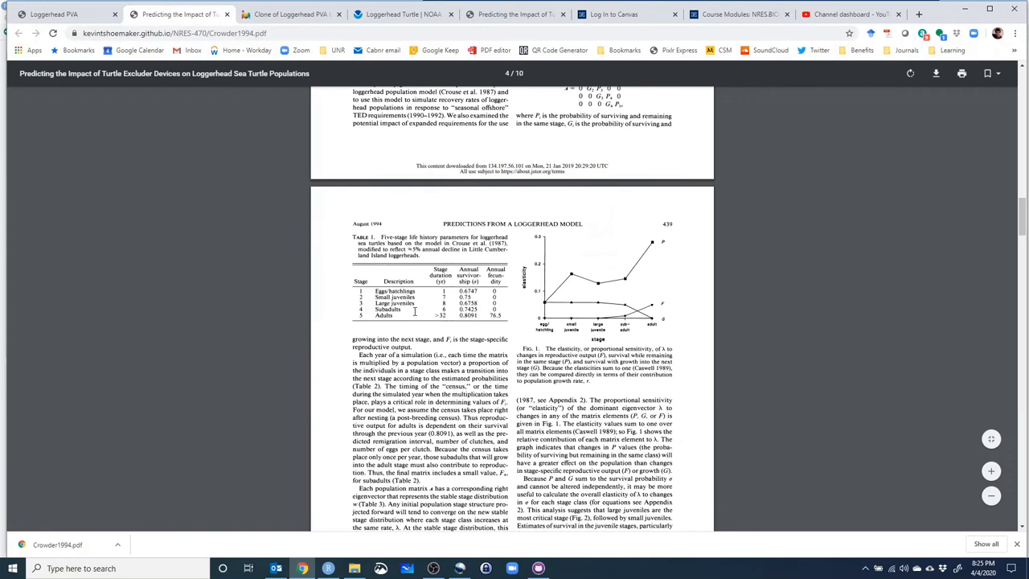
pyautogui.doubleClick(462, 291)
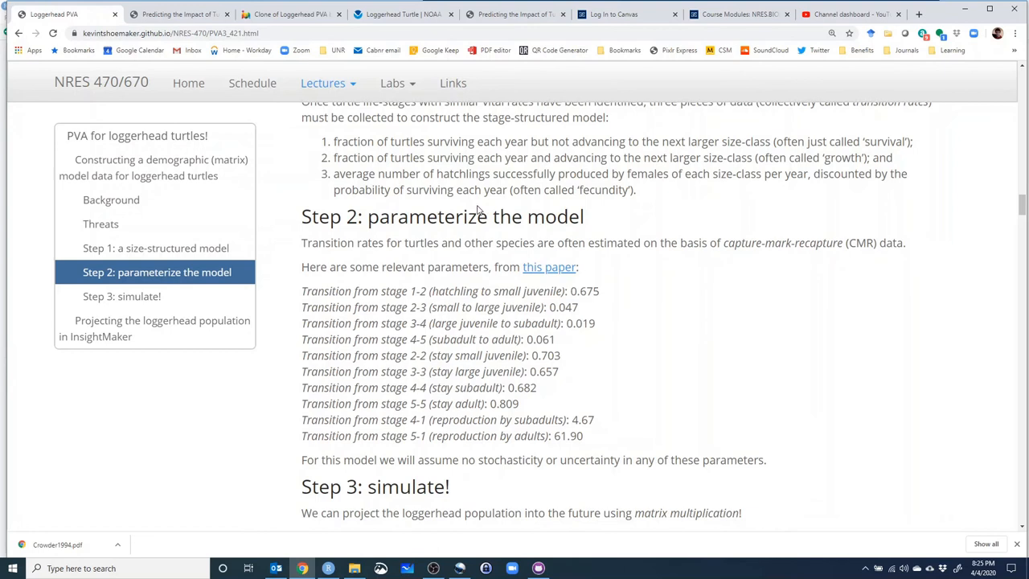
# Scroll the lecture to show Step 1's size-structured model above the Step 2 rates.
pyautogui.scroll(-3)
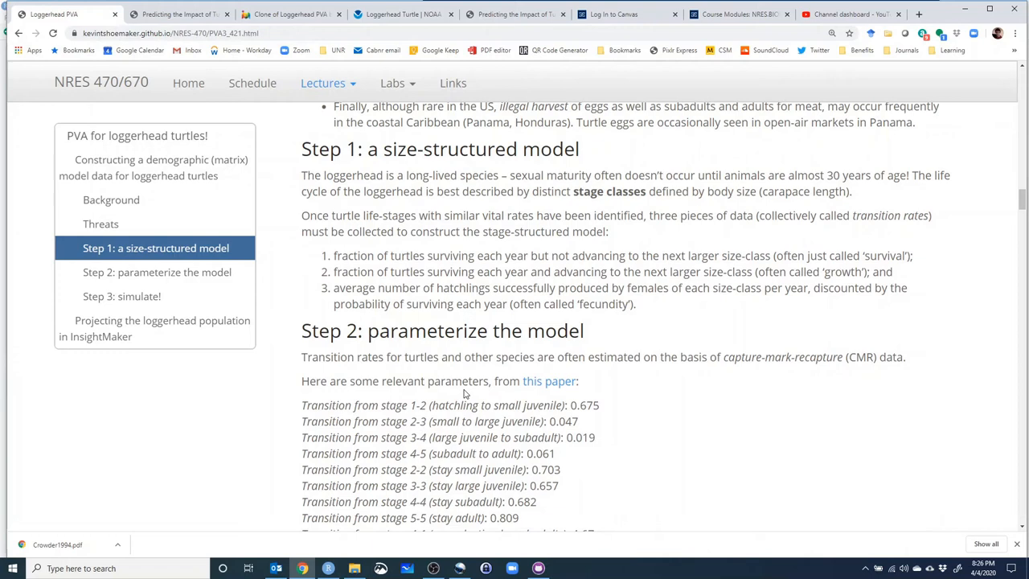
# Highlight subadult reproduction 4.67 and adult reproduction 61.90, then scroll toward Step 3.
pyautogui.scroll(-3)
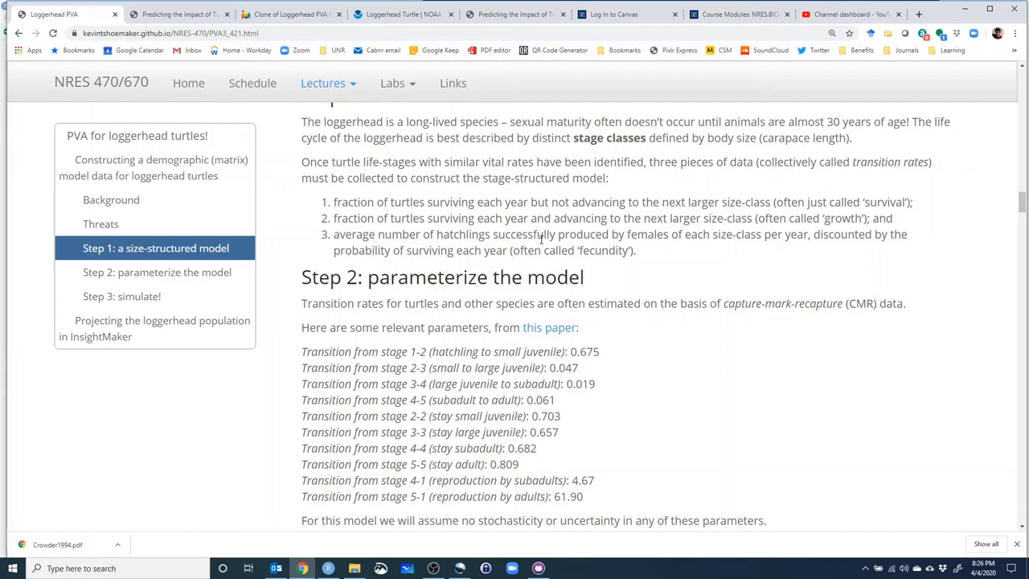
pyautogui.scroll(-3)
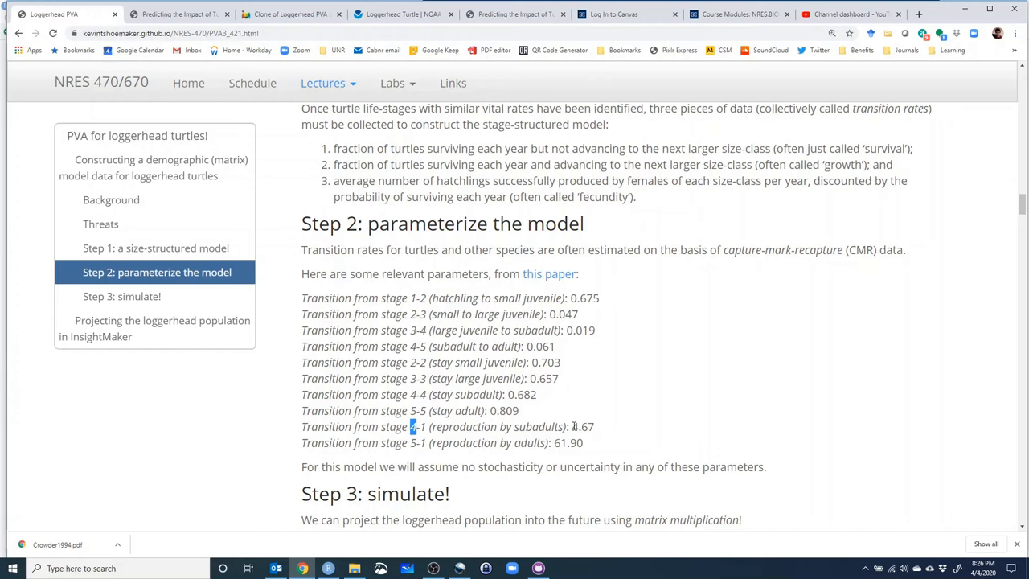
pyautogui.doubleClick(581, 426)
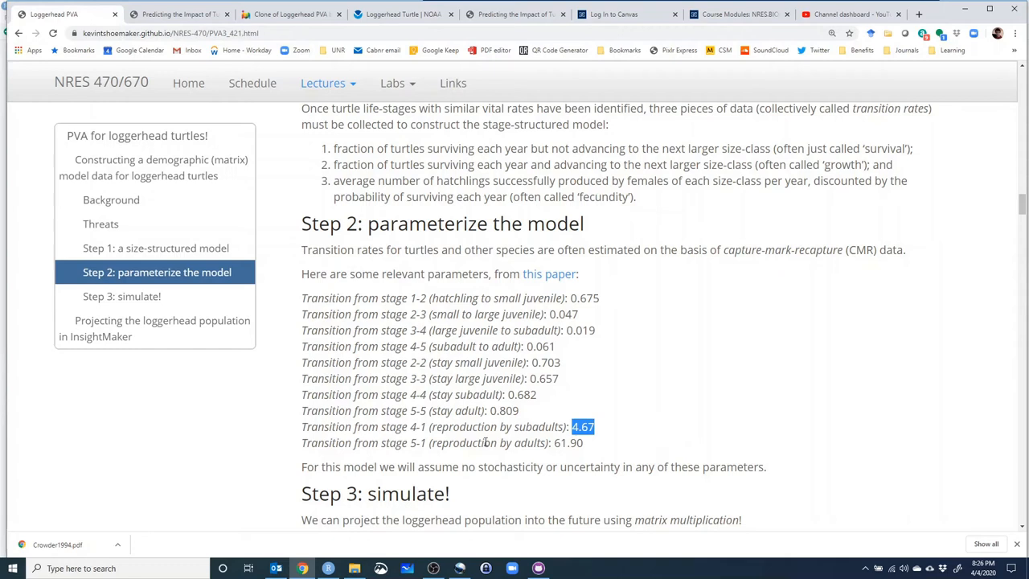
pyautogui.doubleClick(567, 443)
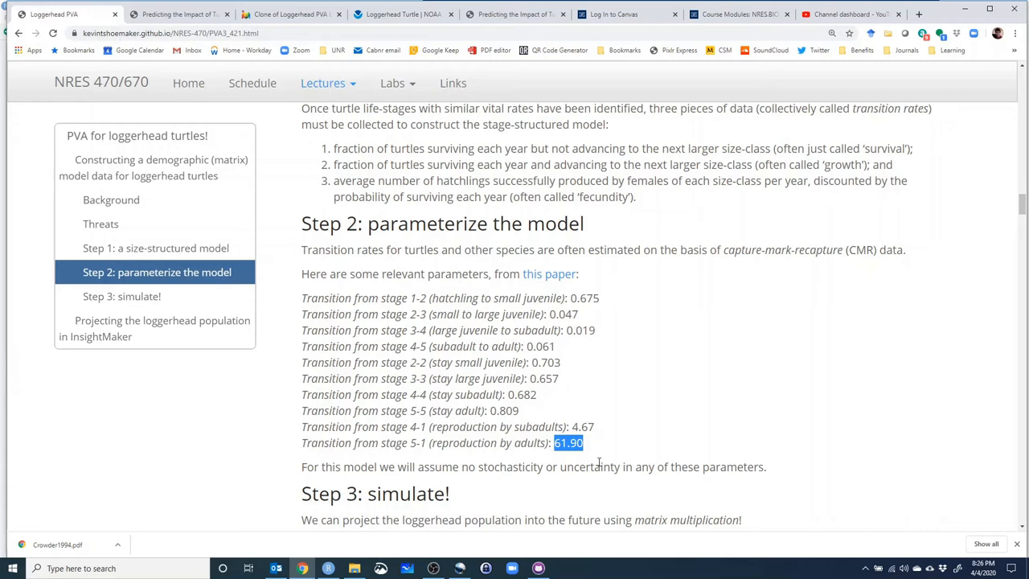
pyautogui.scroll(-3)
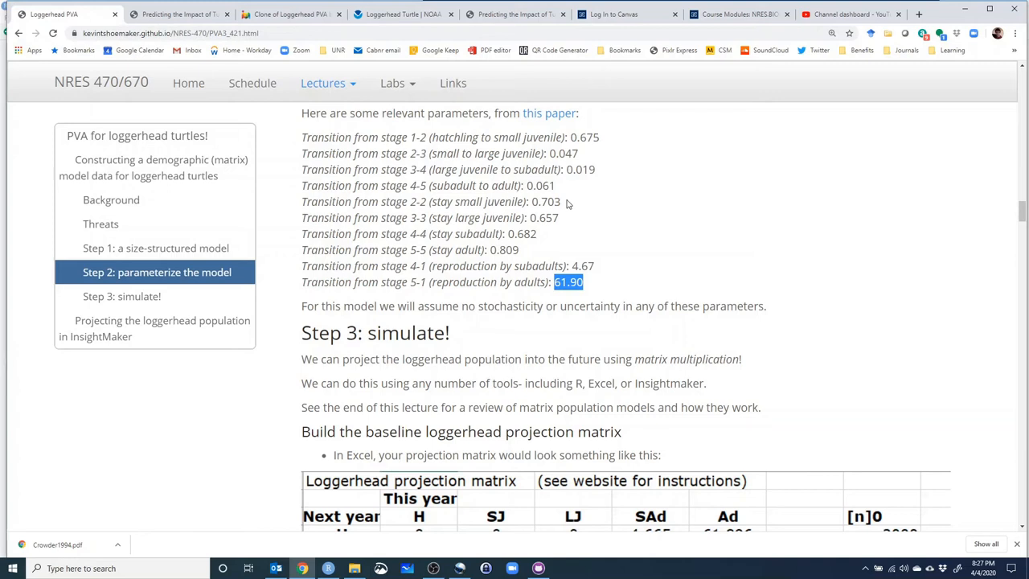
# Deselect 61.90 and bring up the Step 3 baseline projection matrix table.
pyautogui.click(627, 188)
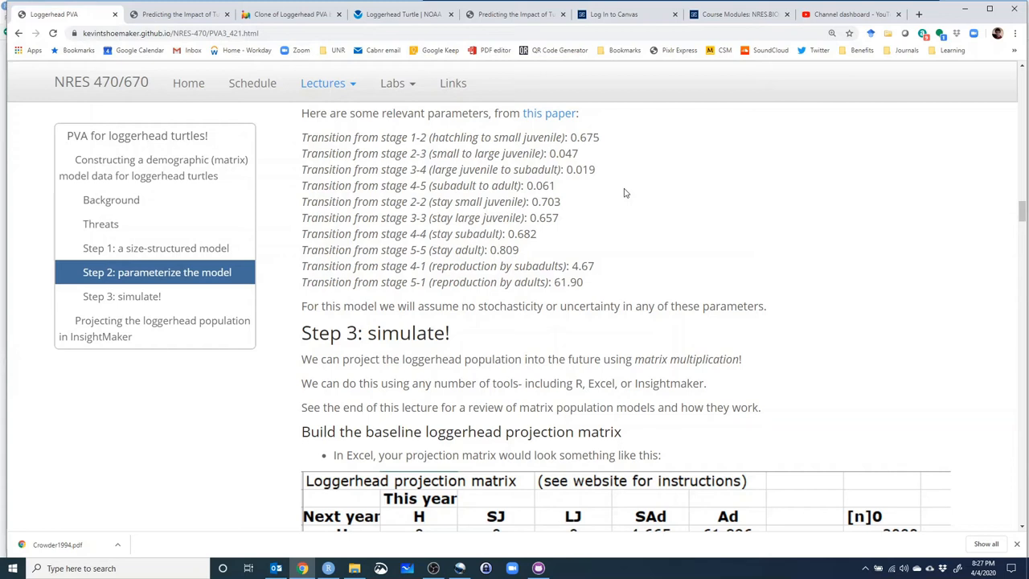
pyautogui.moveTo(607, 194)
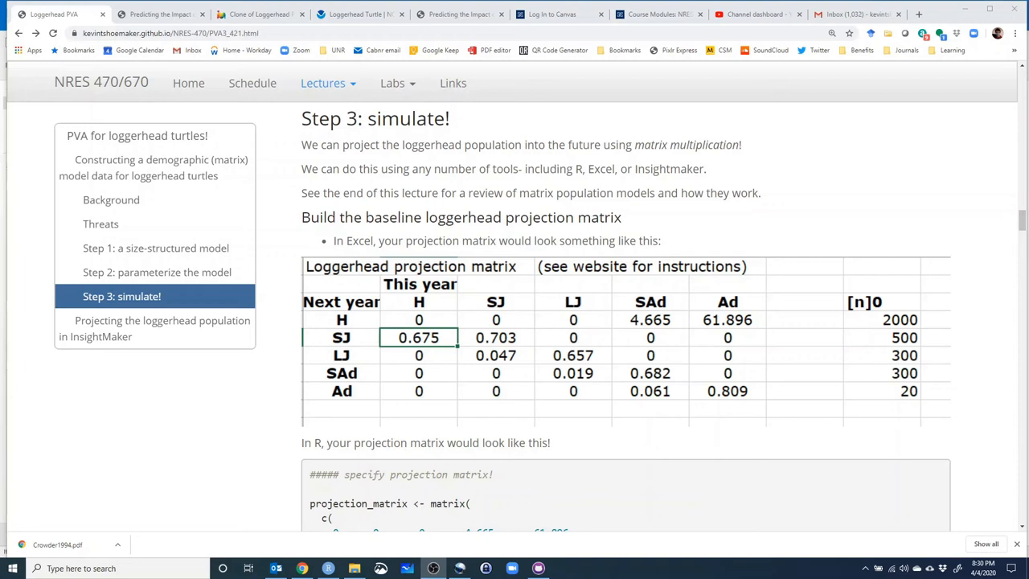
pyautogui.moveTo(572, 302)
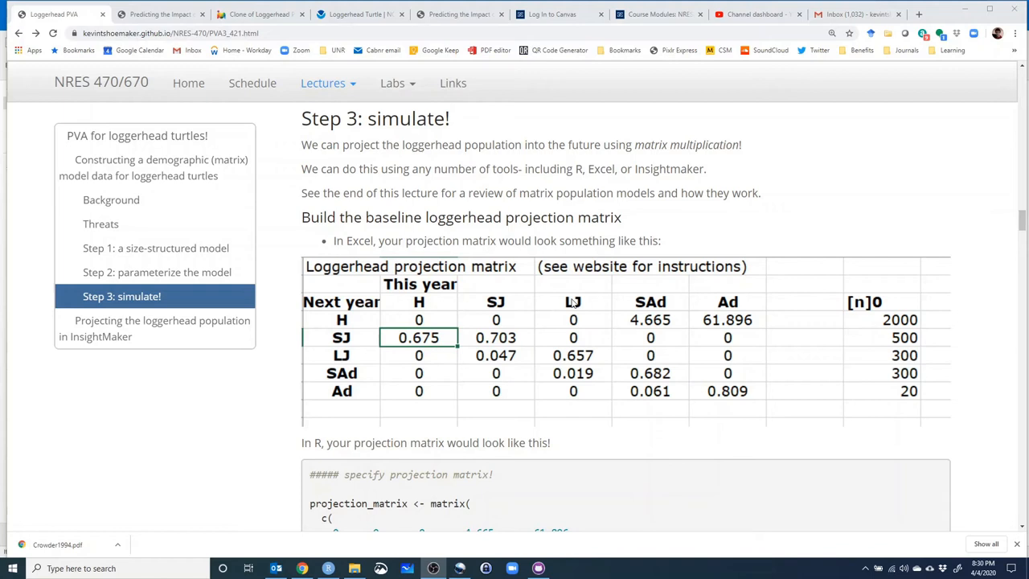
pyautogui.moveTo(731, 301)
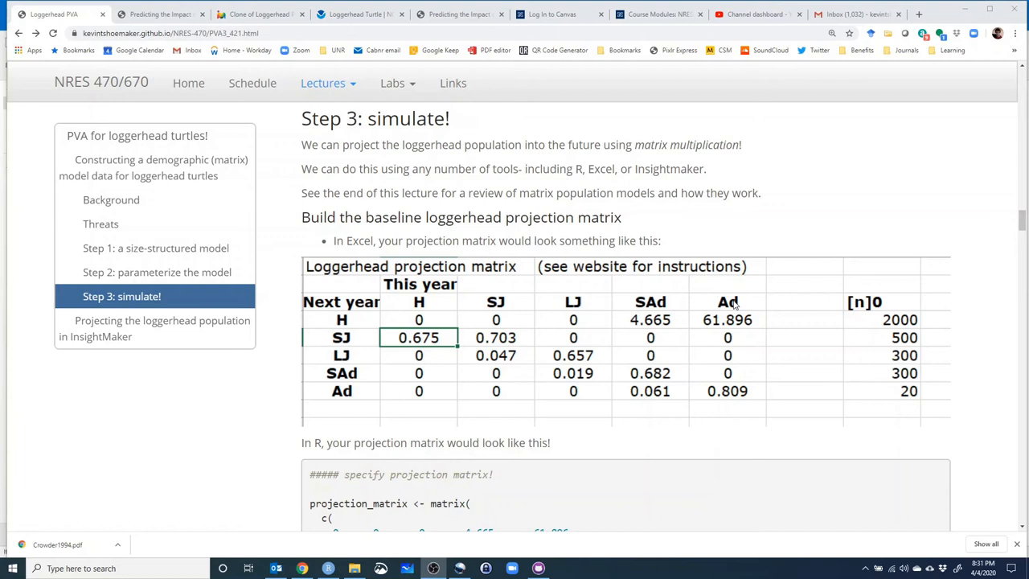
pyautogui.moveTo(442, 275)
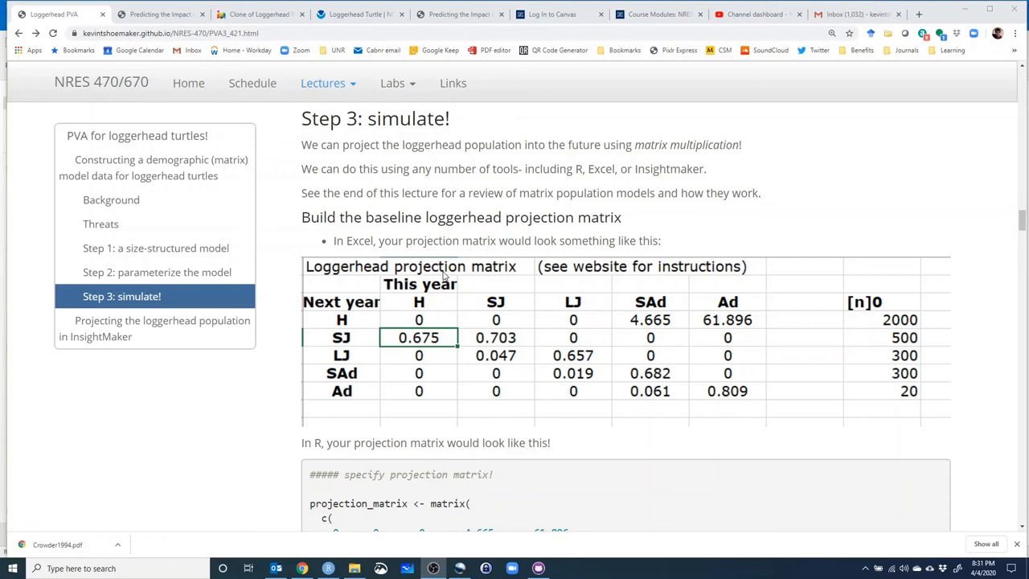
# Go from the baseline projection matrix back to Step 2's transition-rate list.
pyautogui.click(156, 271)
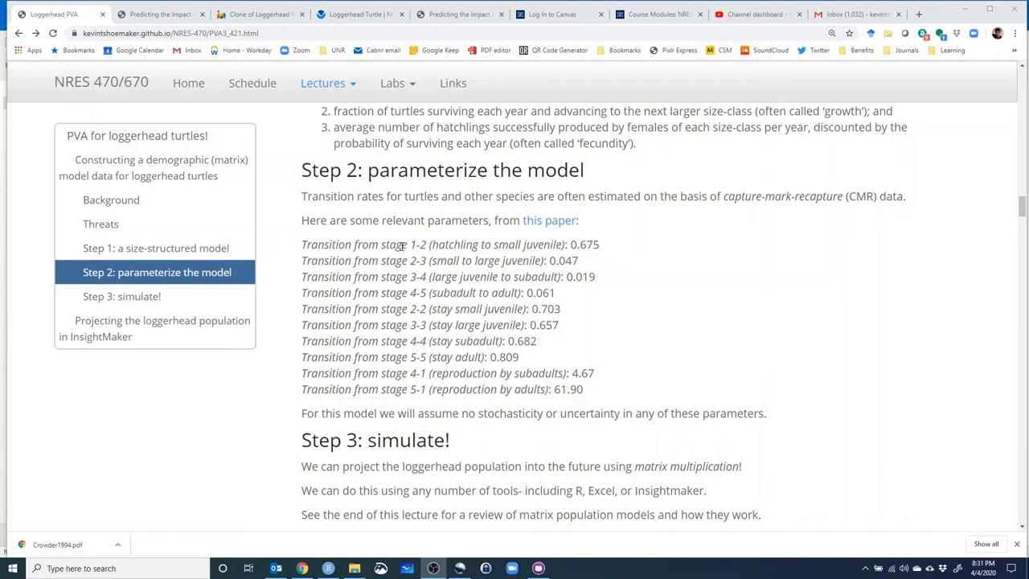
# Mark hatchling rate 0.675 and subadult reproduction 4.67, then return to the projection matrix.
pyautogui.doubleClick(582, 244)
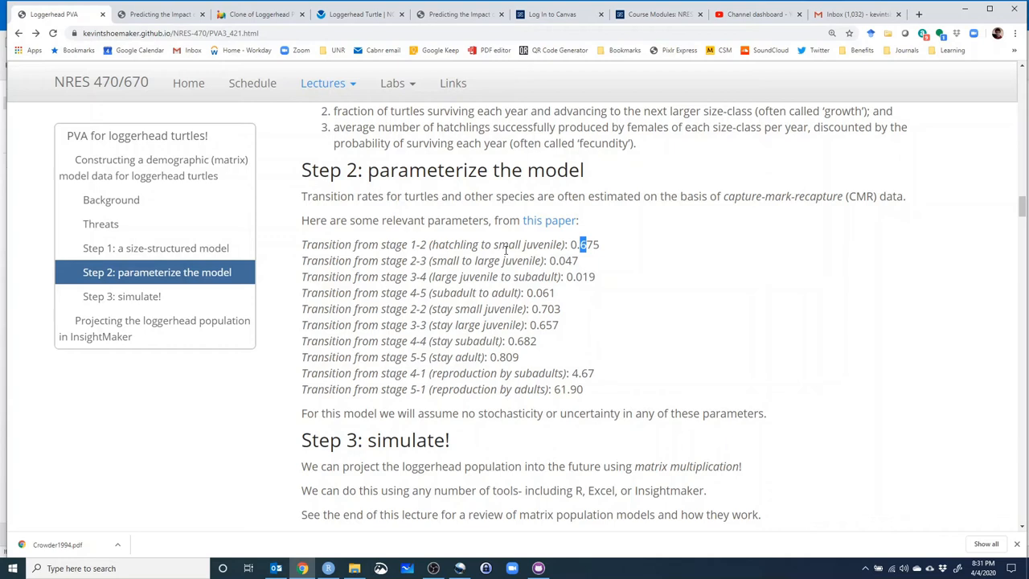
pyautogui.doubleClick(464, 372)
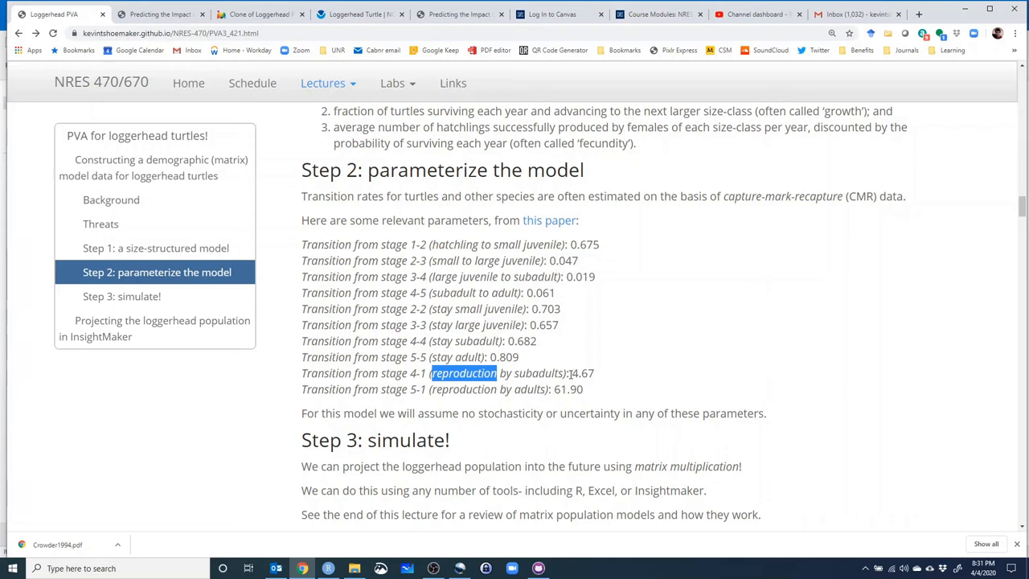
pyautogui.doubleClick(537, 373)
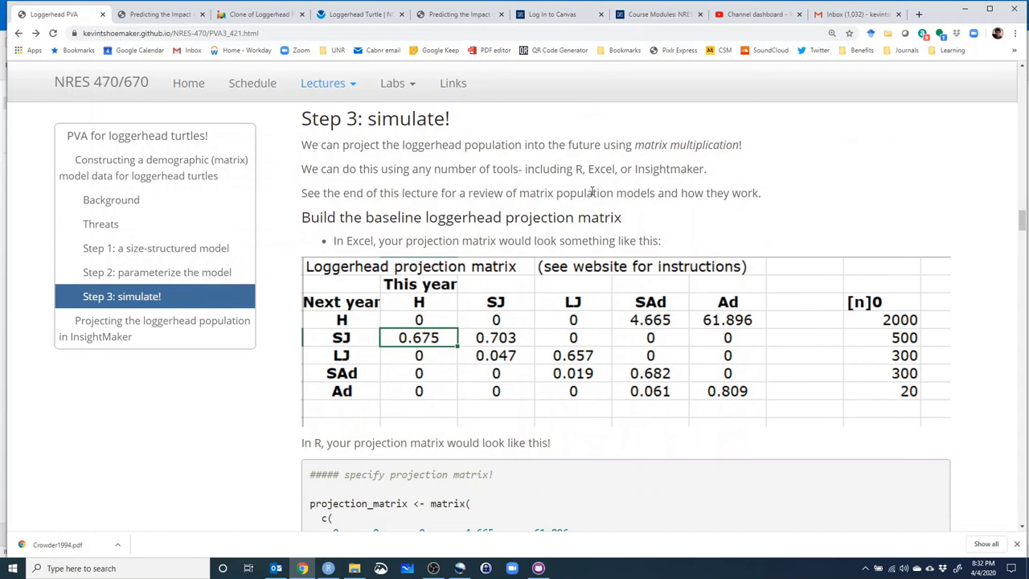
pyautogui.moveTo(697, 474)
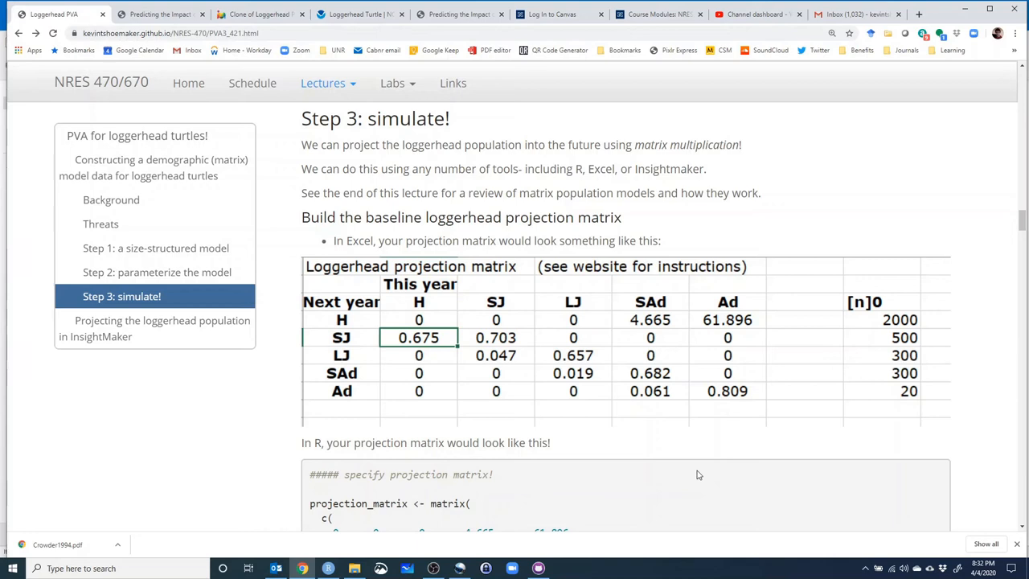
pyautogui.moveTo(673, 402)
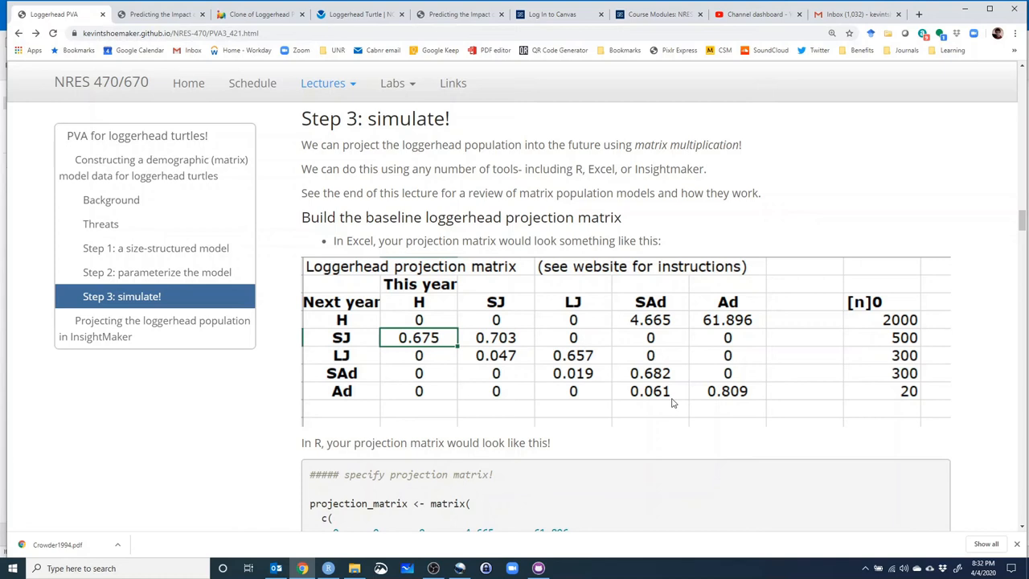
pyautogui.moveTo(590, 360)
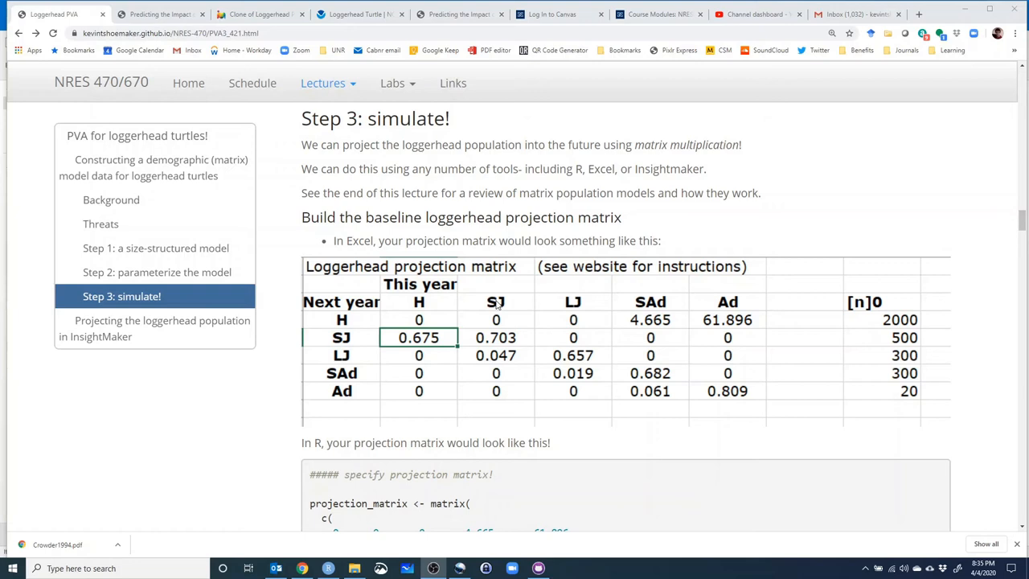
pyautogui.moveTo(406, 325)
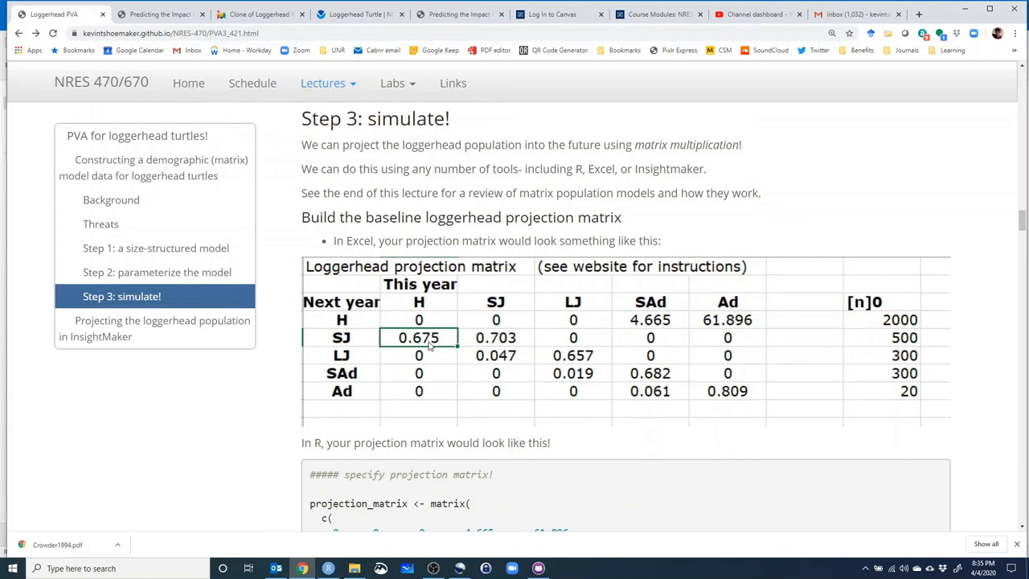
pyautogui.moveTo(350, 346)
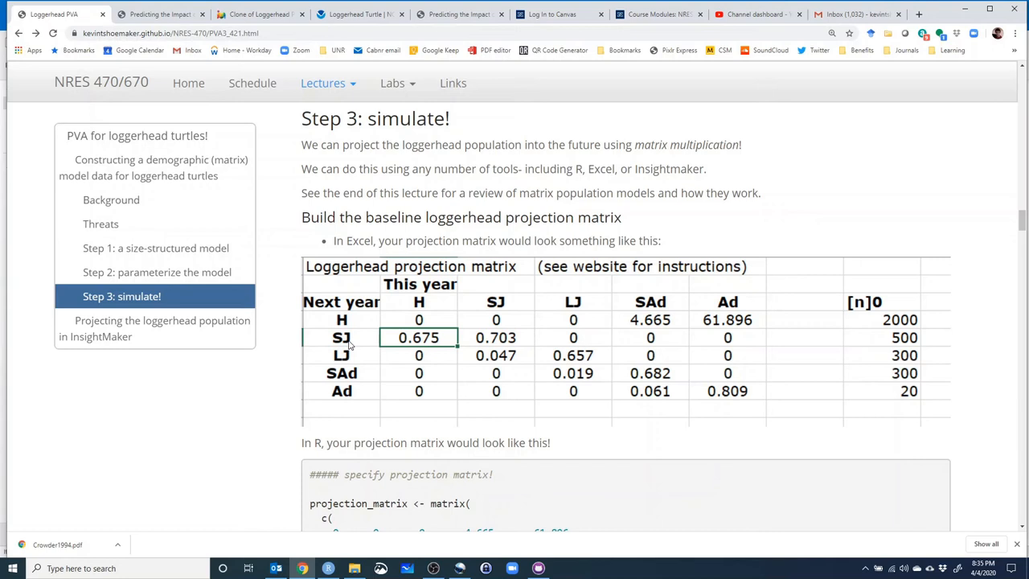
pyautogui.moveTo(573, 358)
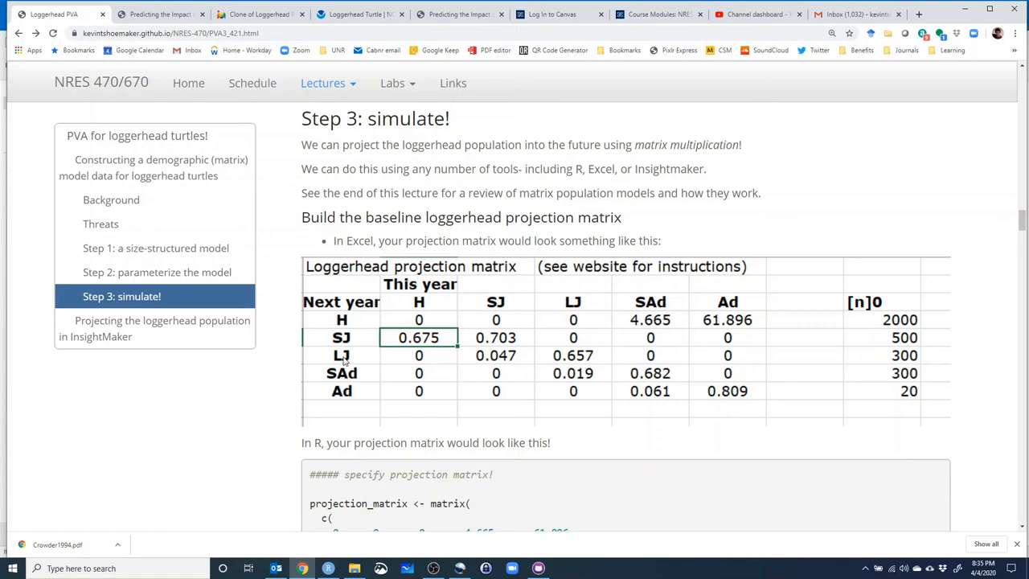
pyautogui.moveTo(531, 367)
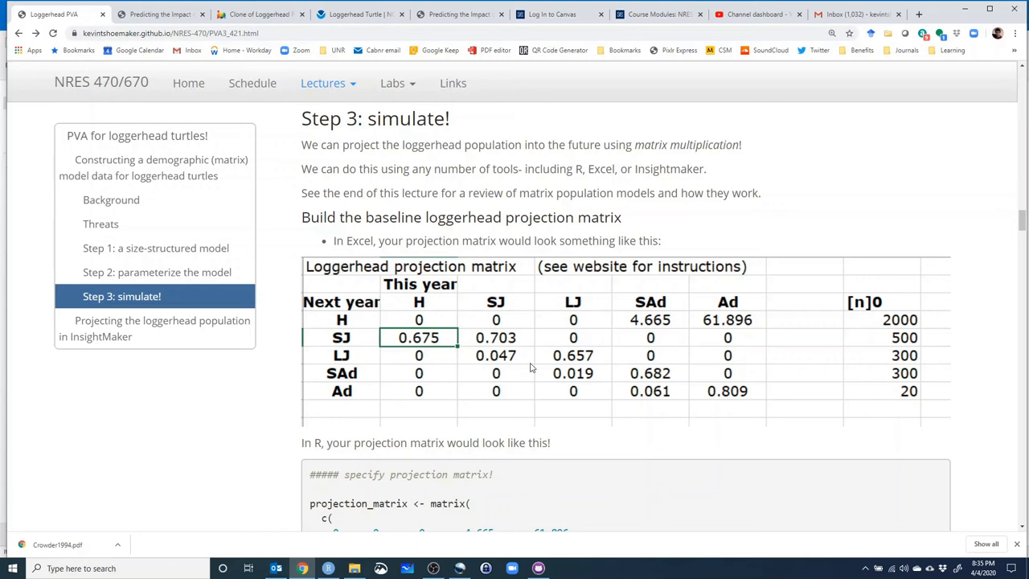
pyautogui.moveTo(736, 337)
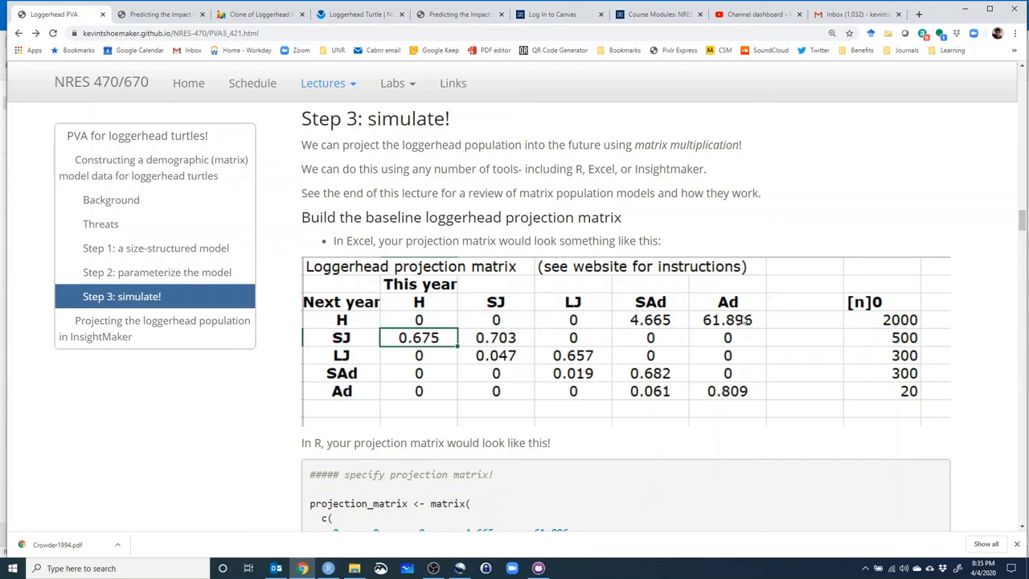
pyautogui.moveTo(349, 310)
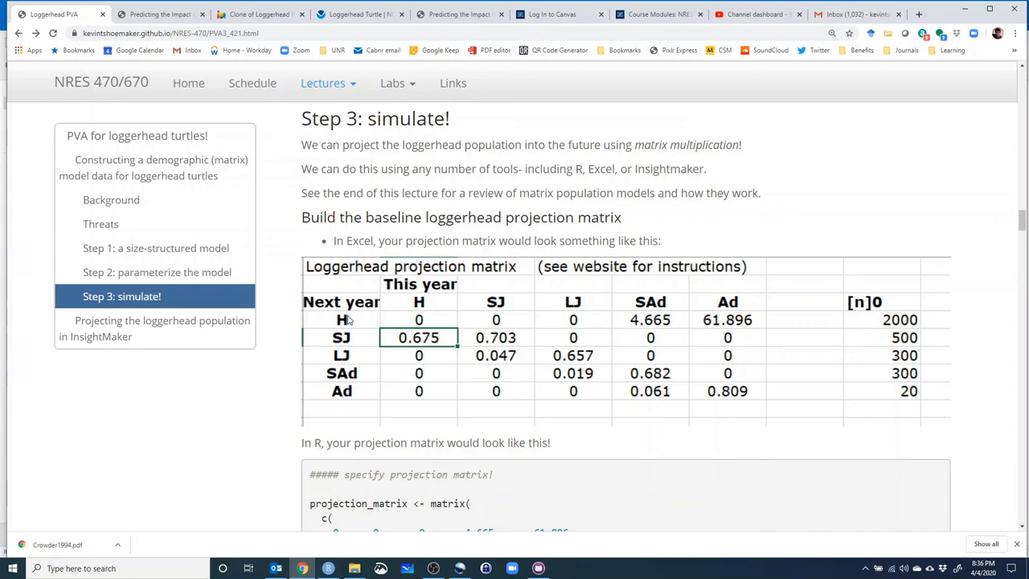
pyautogui.moveTo(374, 326)
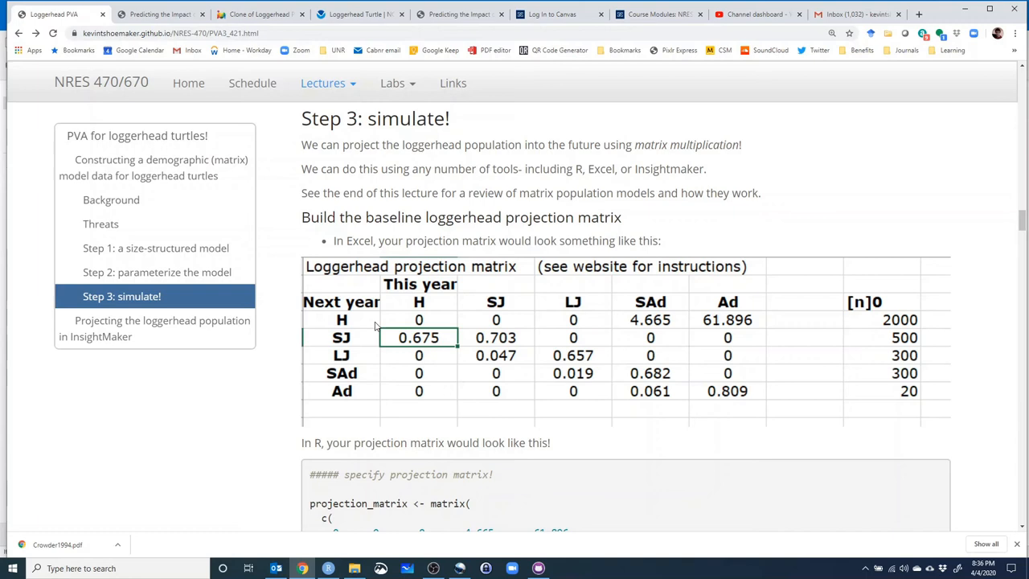
pyautogui.scroll(-3)
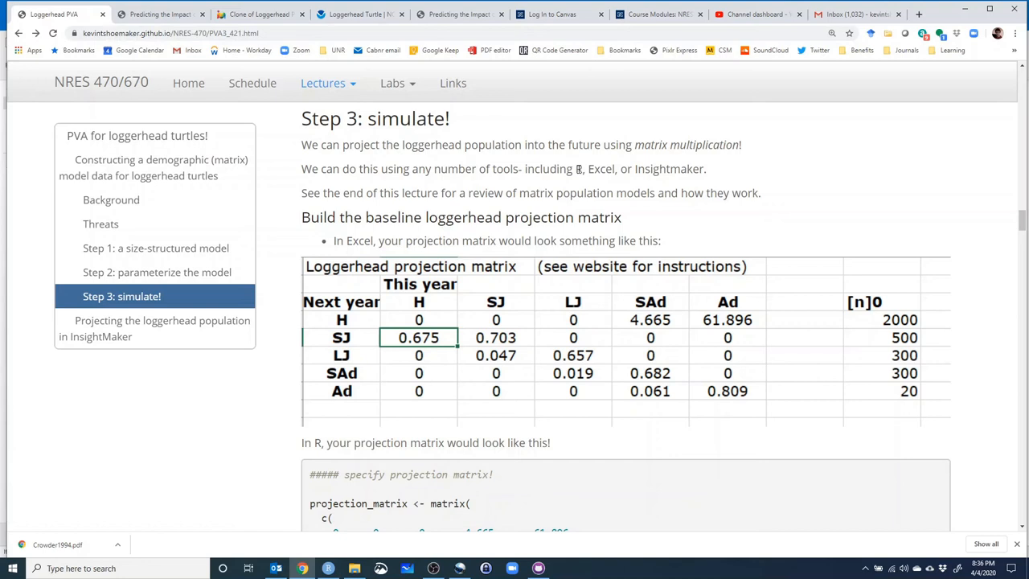
pyautogui.doubleClick(577, 169)
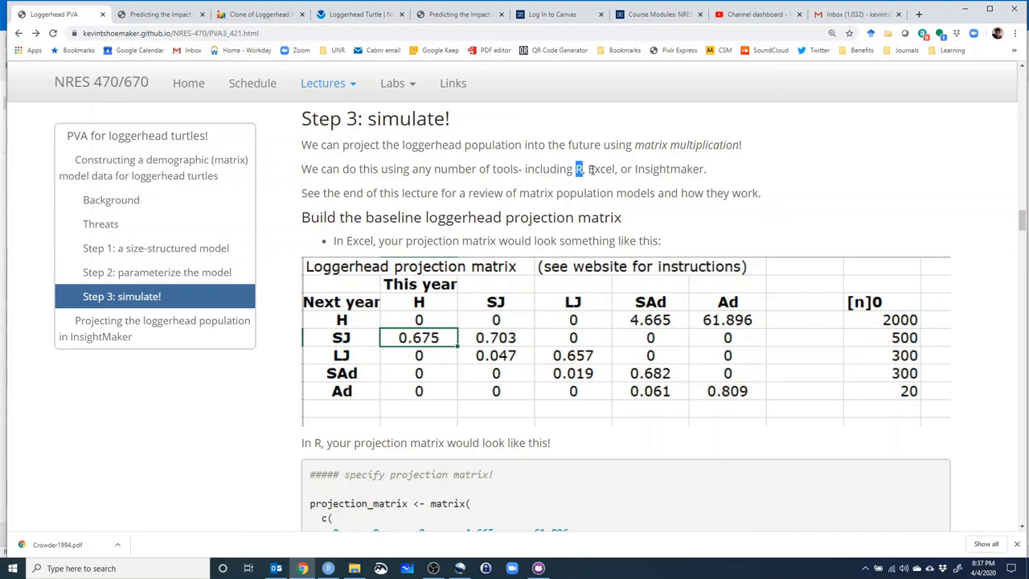
pyautogui.doubleClick(600, 169)
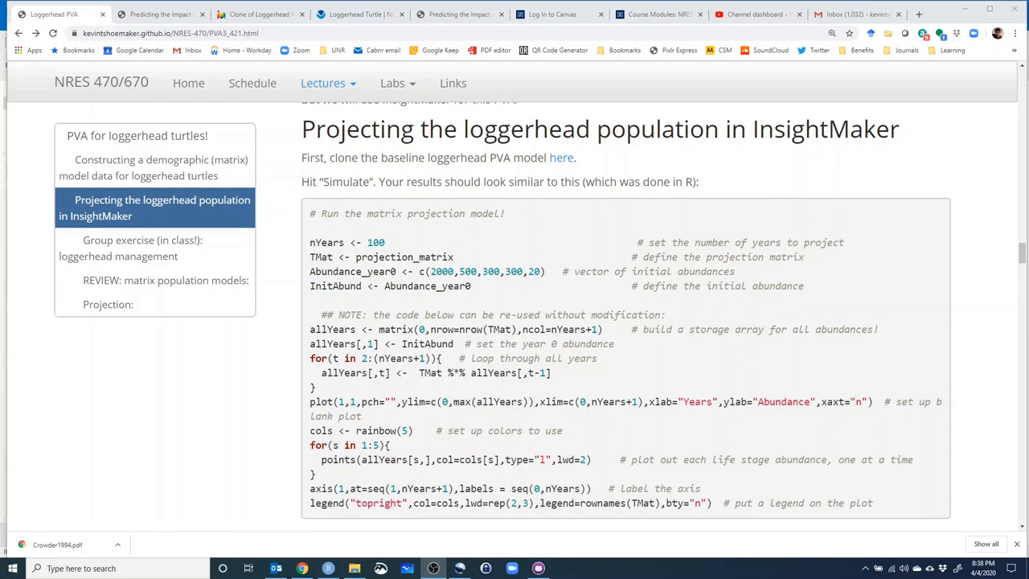
pyautogui.moveTo(561, 158)
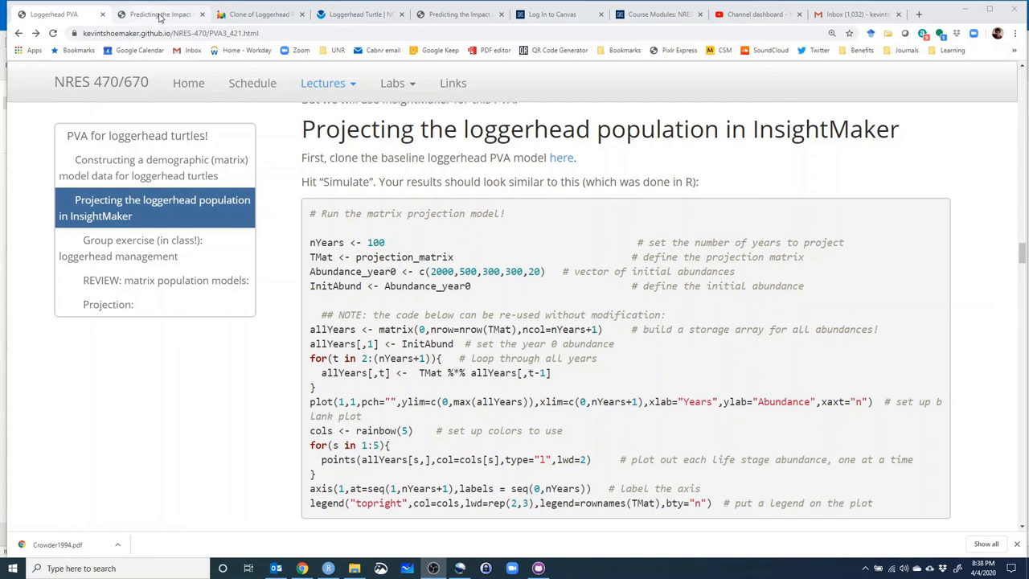
# Simulate the Clone of Loggerhead model in Insight Maker, then return to the lecture.
pyautogui.click(257, 14)
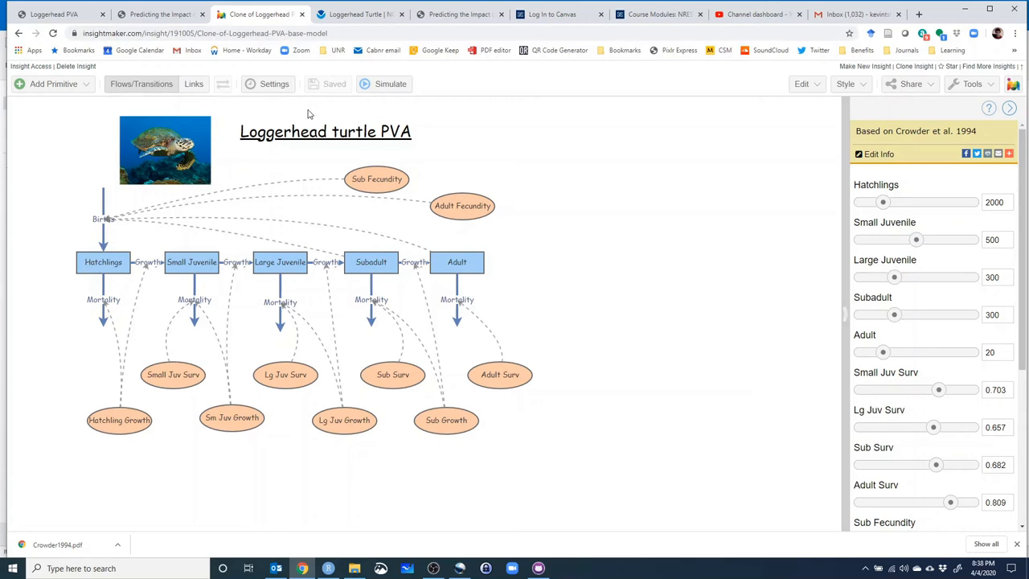
pyautogui.moveTo(558, 174)
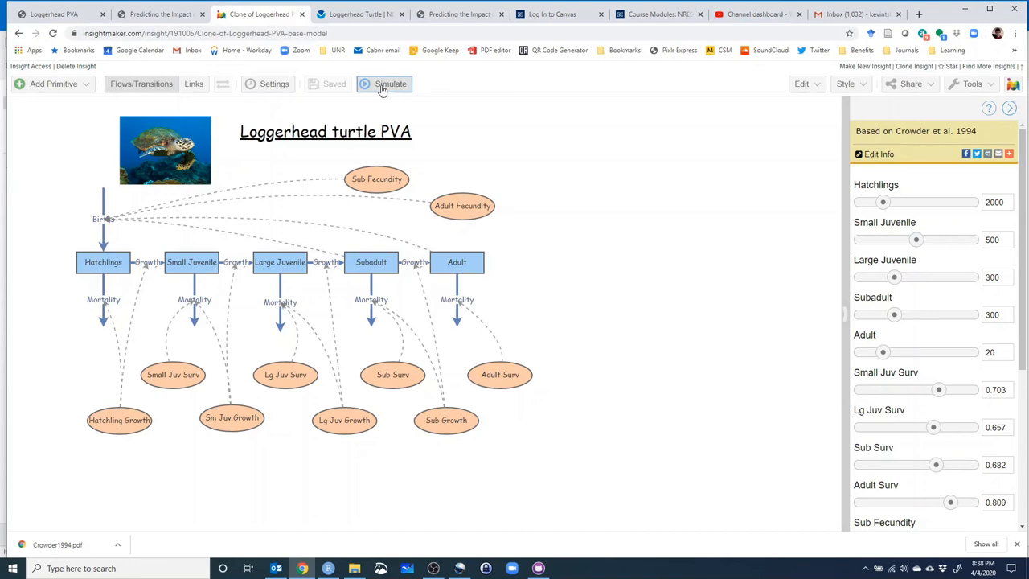
pyautogui.click(390, 84)
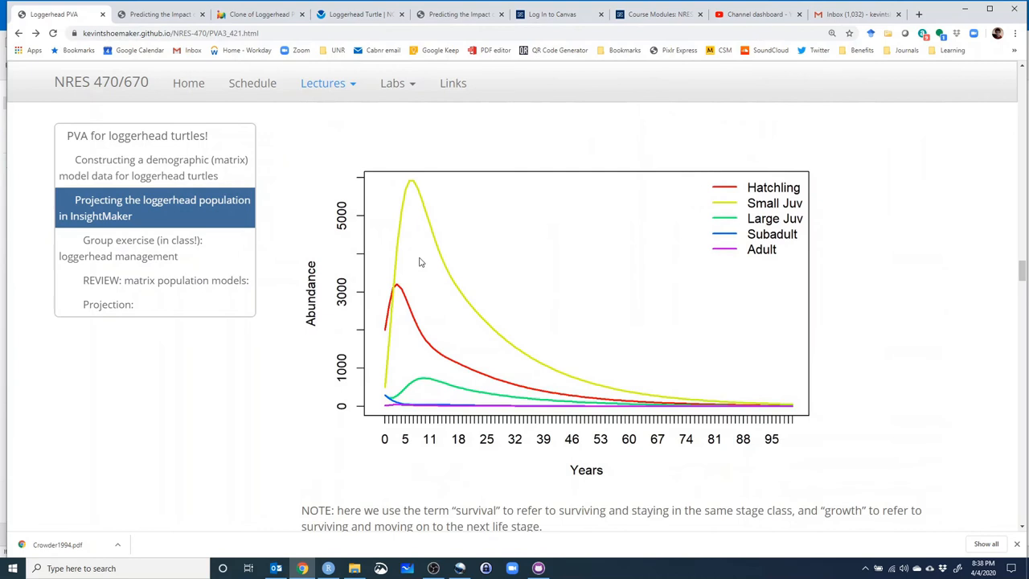
# Jump to 'Step 2: parameterize the model' using the lecture's side navigation.
pyautogui.click(259, 14)
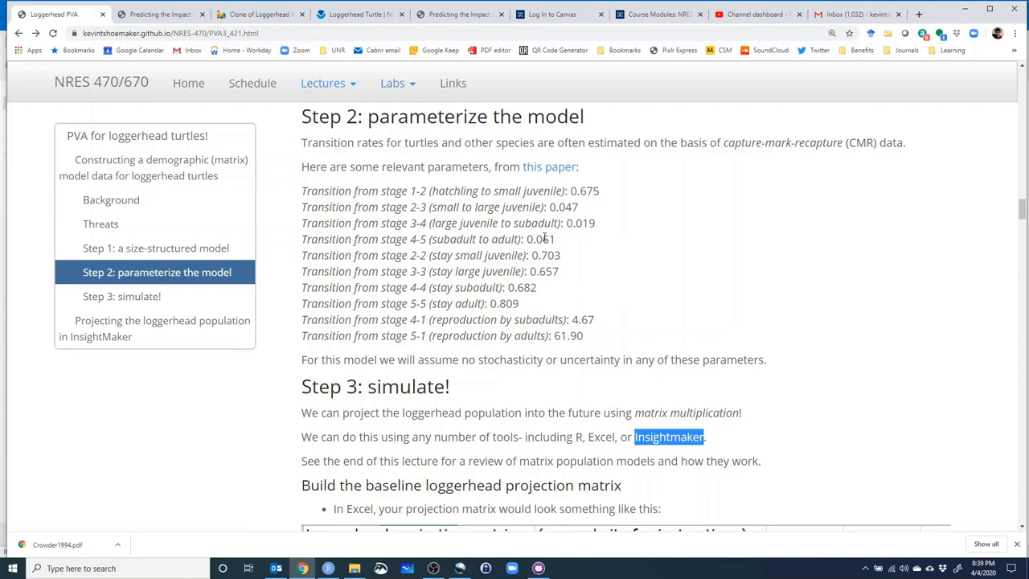
# Highlight 'Insightmaker' in the lecture text before returning to the cloned loggerhead model.
pyautogui.doubleClick(445, 207)
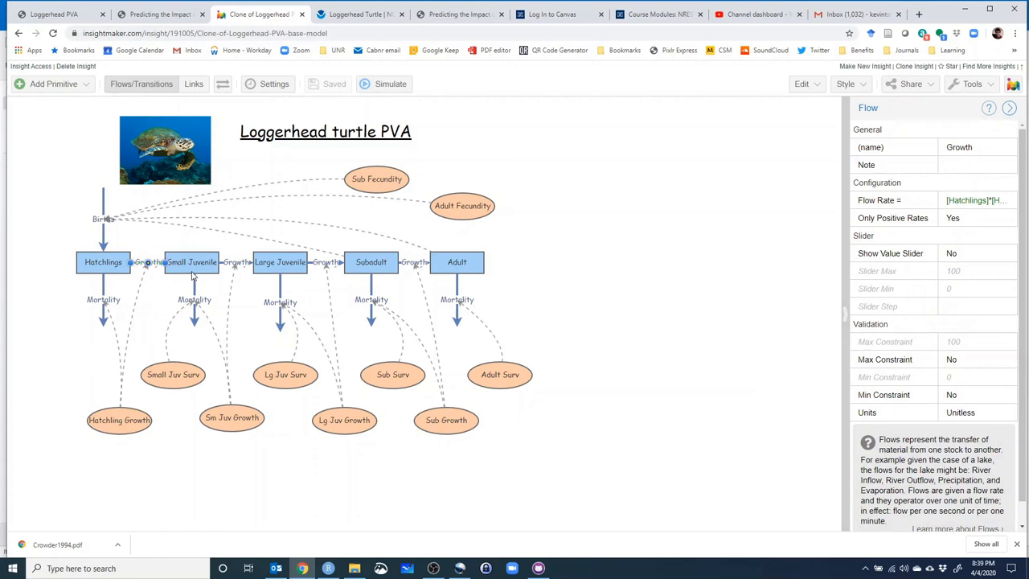
# Inspect the Small Juvenile stock, then view the Births flow rate equation.
pyautogui.click(191, 262)
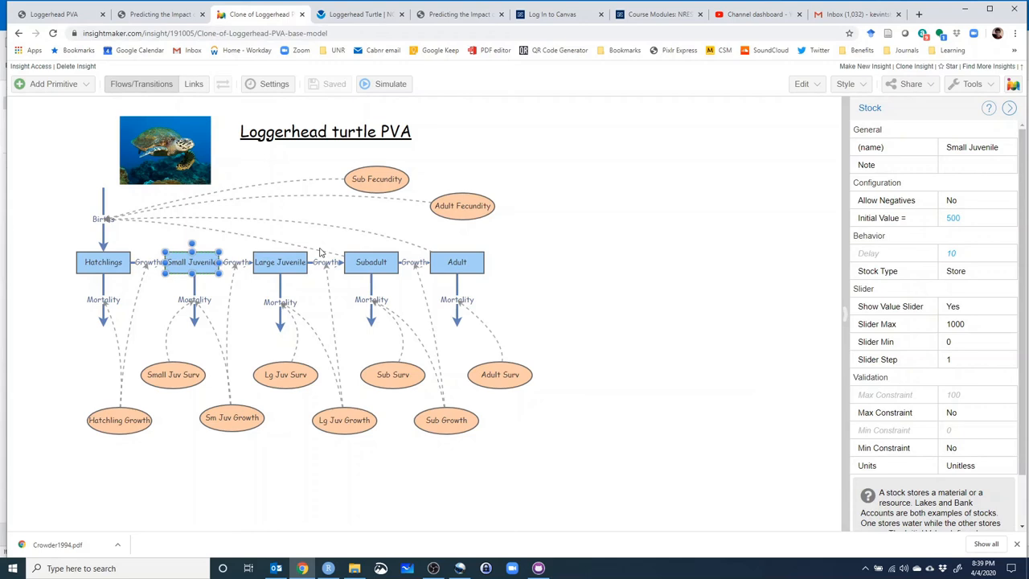
pyautogui.click(371, 262)
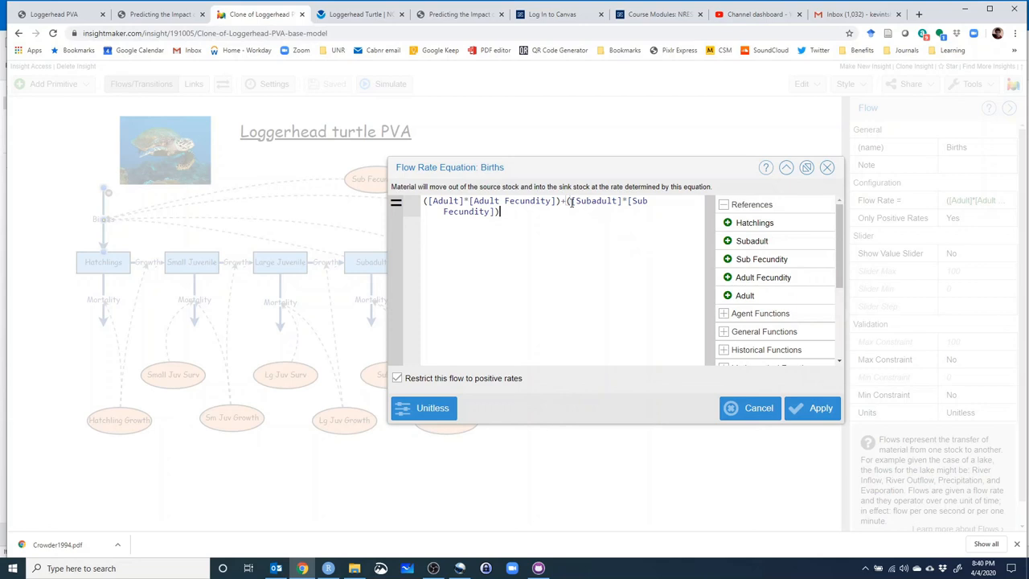
# Cancel the Births equation dialog and switch back to the Loggerhead PVA lecture.
pyautogui.click(826, 168)
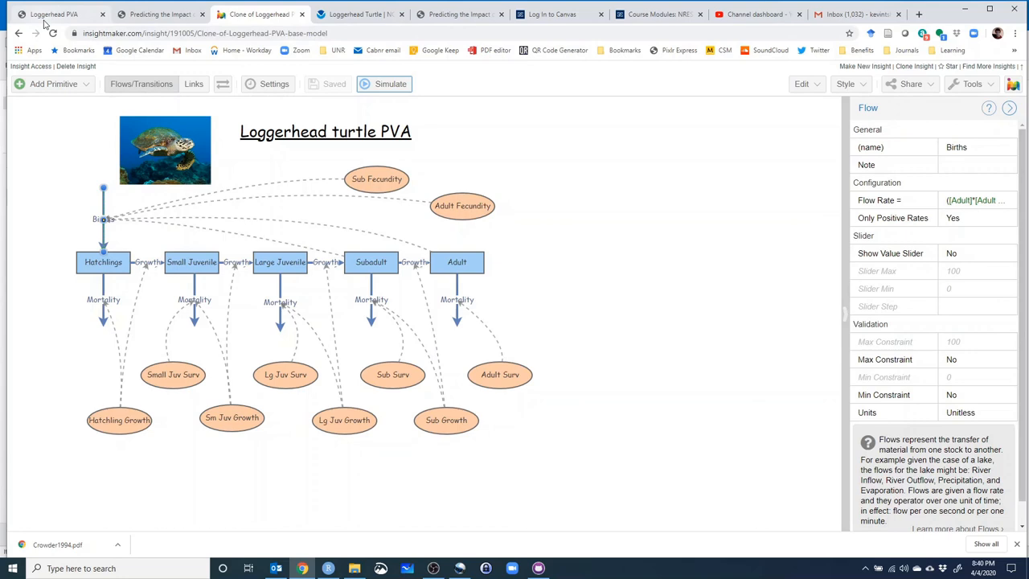
pyautogui.click(54, 14)
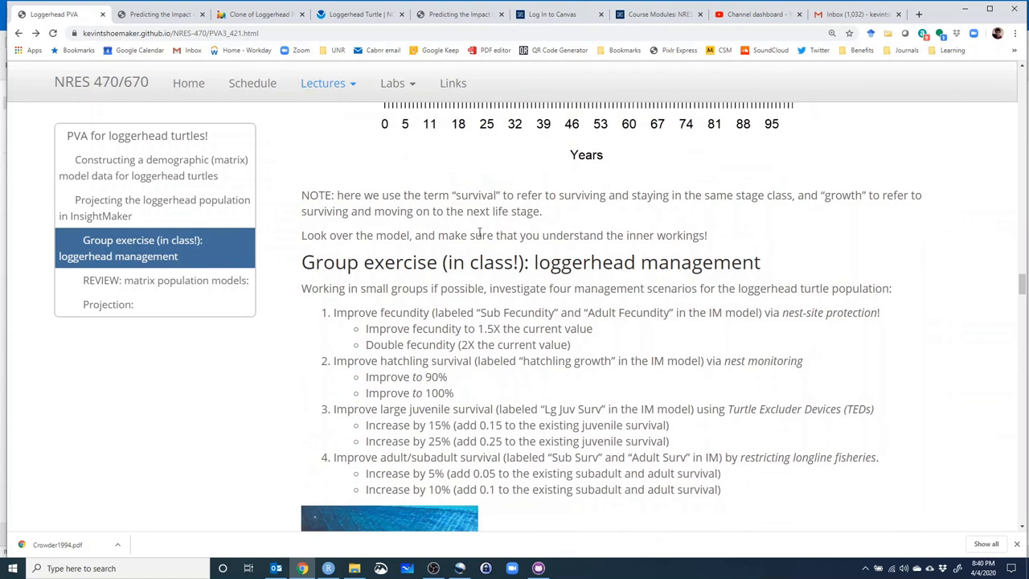
# Scroll down the Group exercise to show the four management scenarios and the longline photo.
pyautogui.scroll(-3)
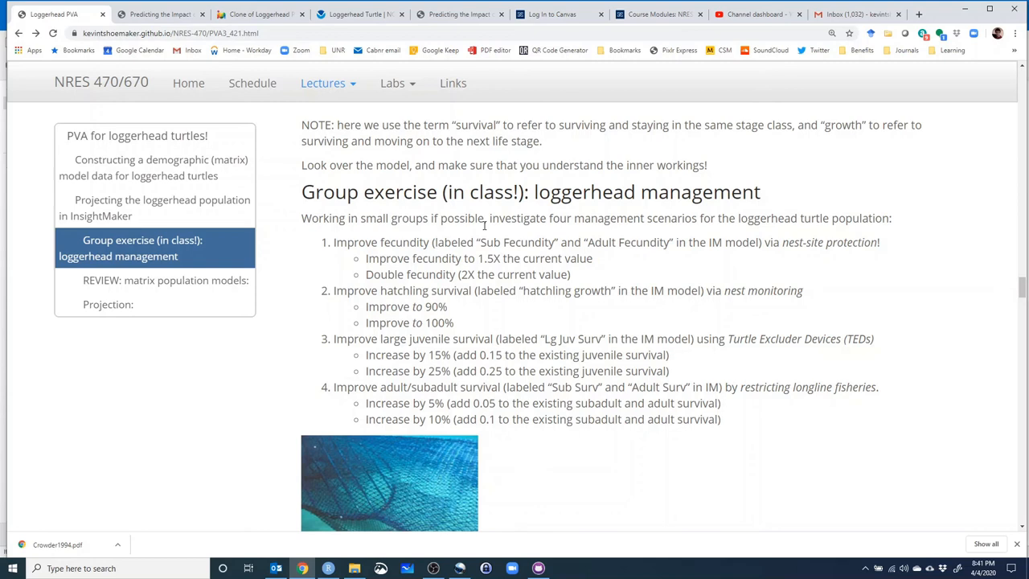
pyautogui.scroll(-3)
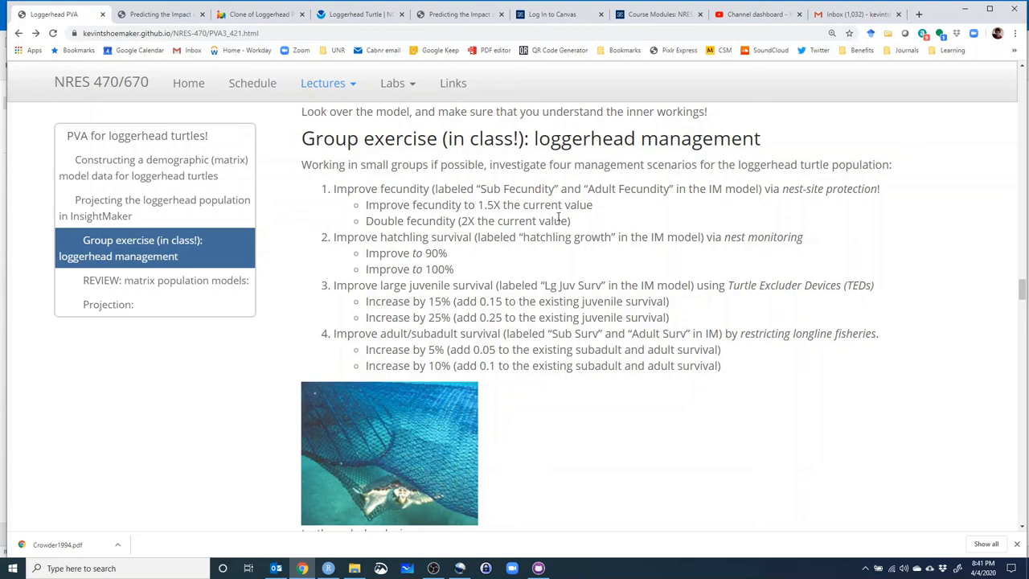
pyautogui.moveTo(426, 244)
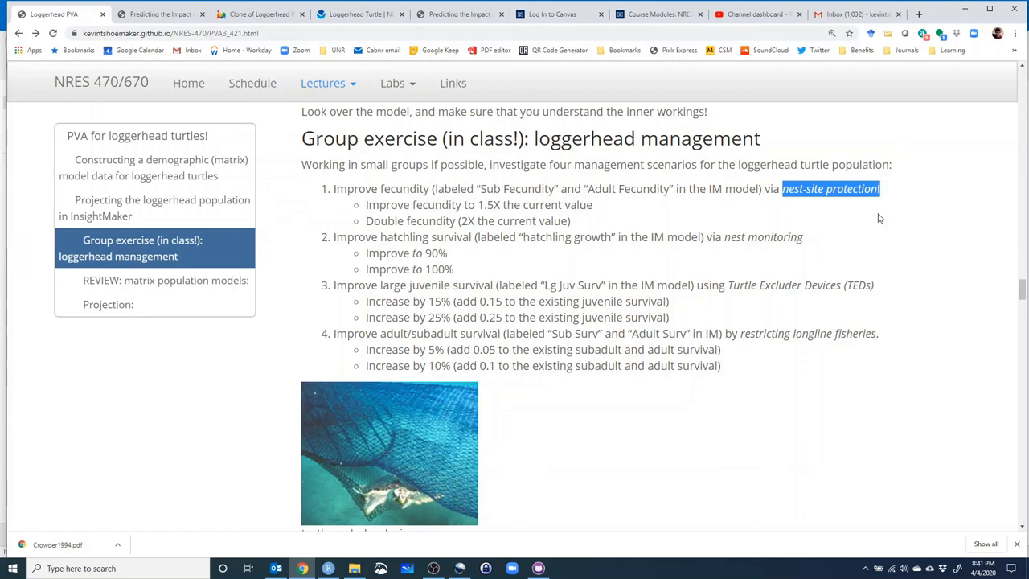
pyautogui.moveTo(365, 210)
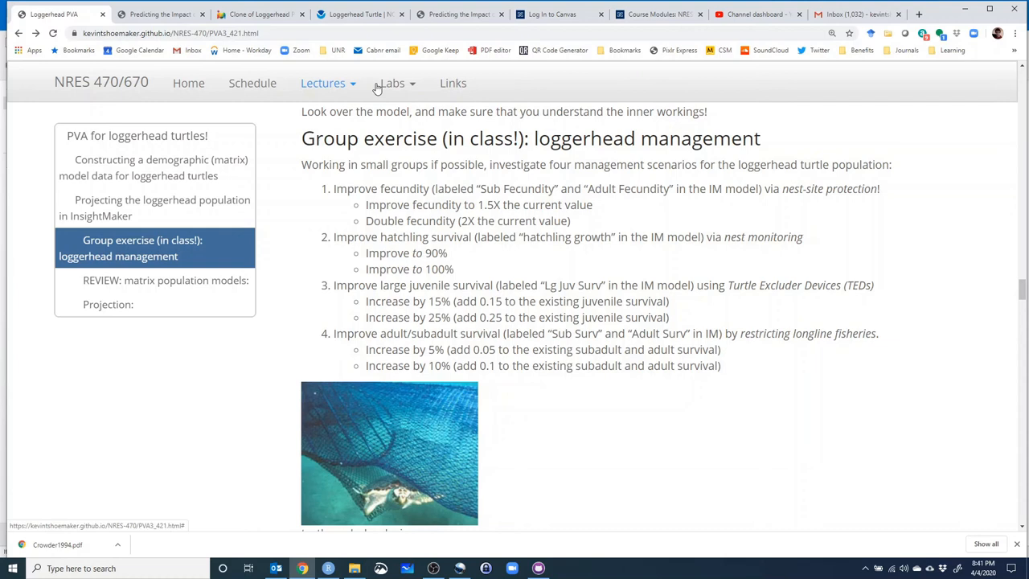
pyautogui.click(257, 14)
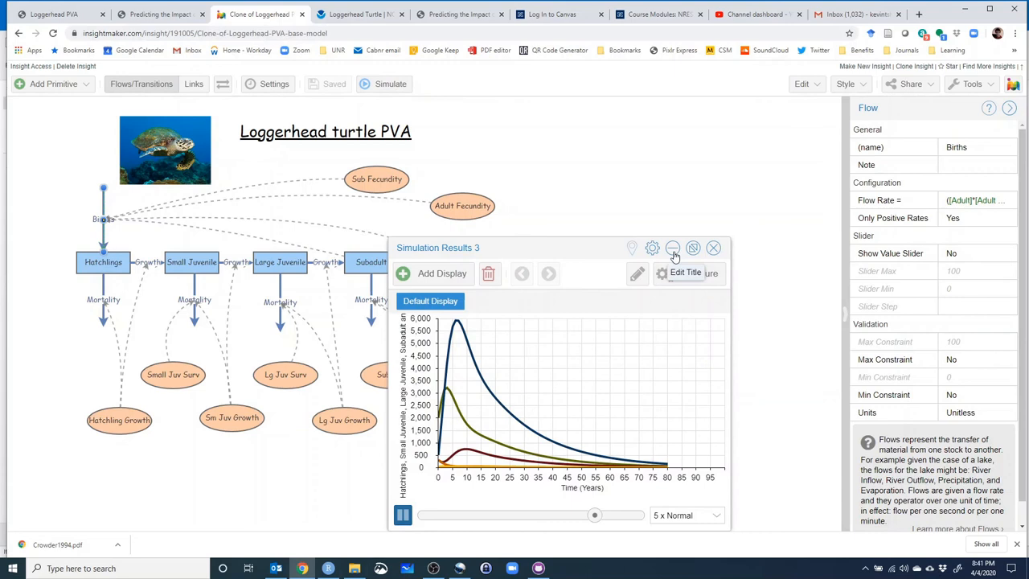
pyautogui.click(713, 248)
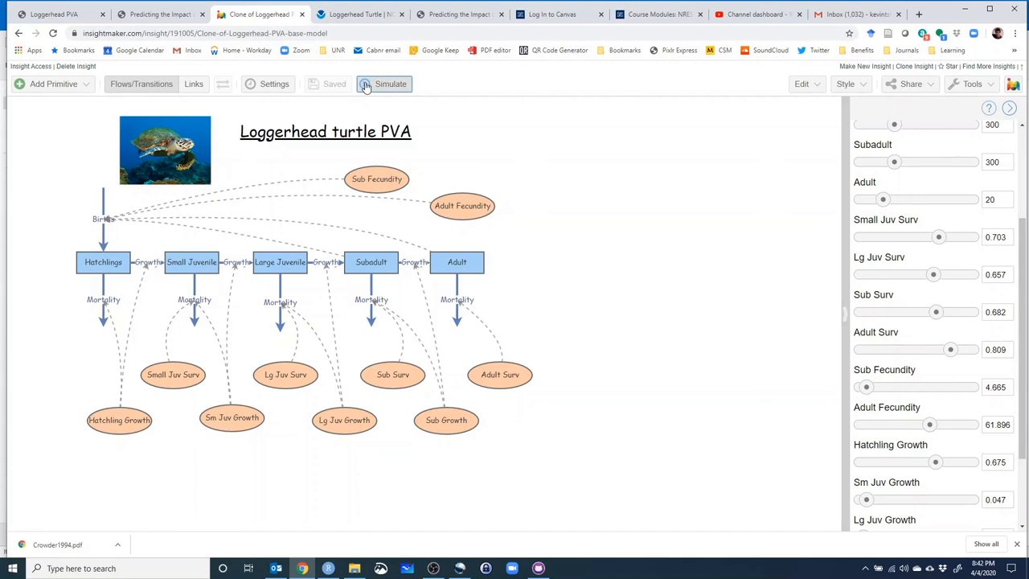
pyautogui.click(389, 83)
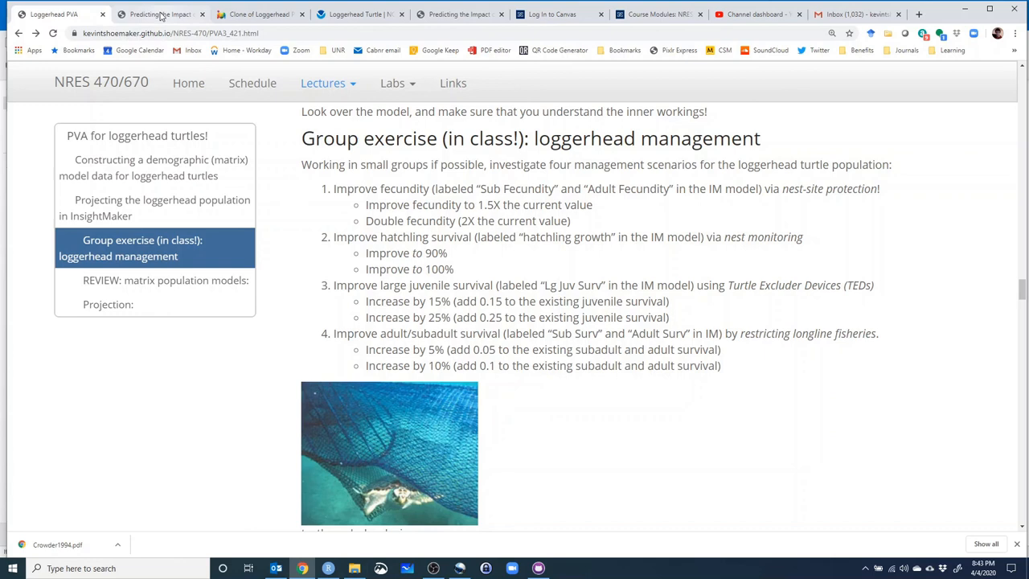
pyautogui.click(257, 14)
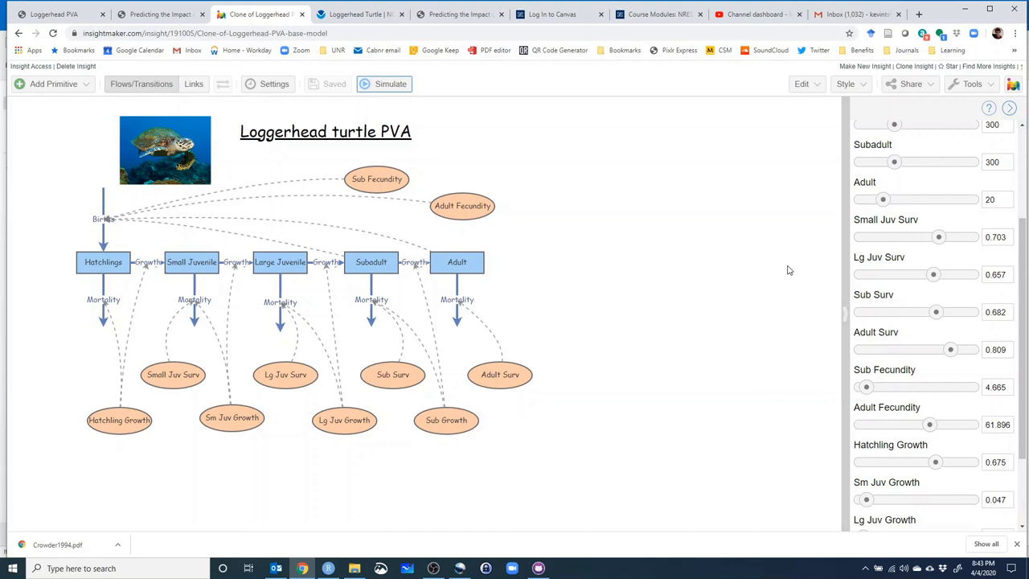
# Check the Sub Fecundity value in the slider panel, then return to the lecture tab.
pyautogui.scroll(-3)
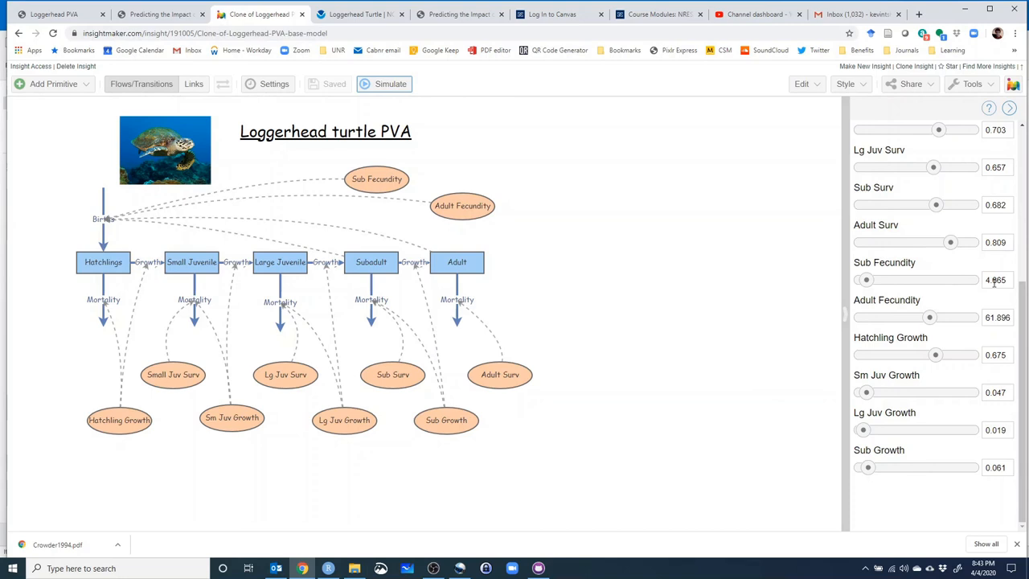
pyautogui.click(996, 317)
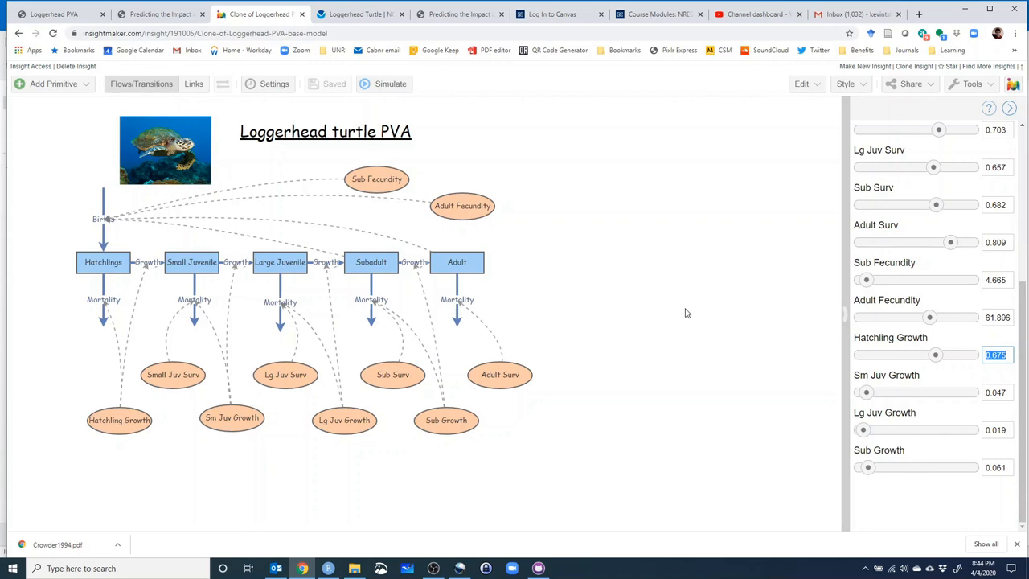
pyautogui.click(54, 13)
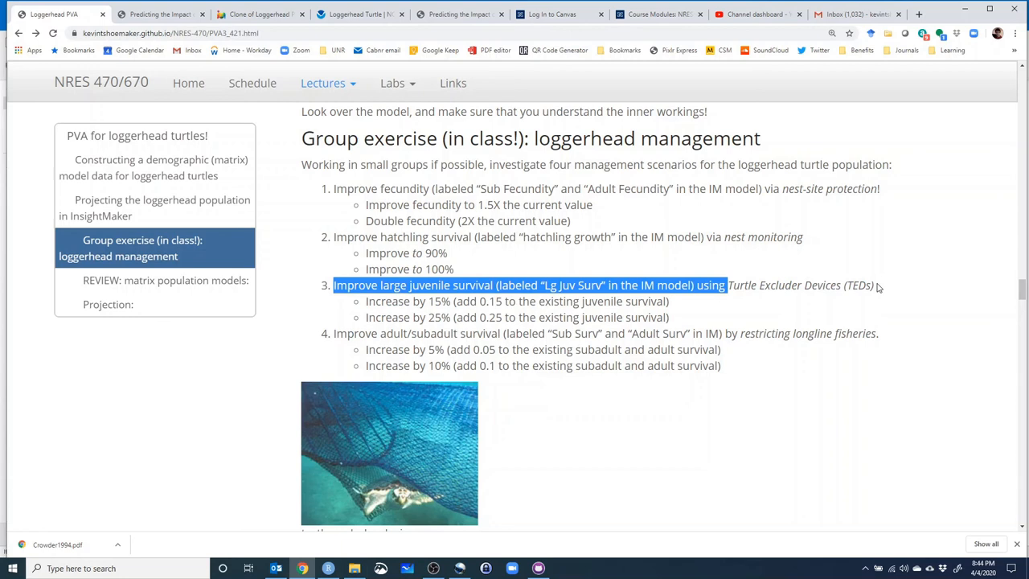
# Highlight words in scenario 3 on large juvenile survival and its 15% and 25% options.
pyautogui.scroll(-3)
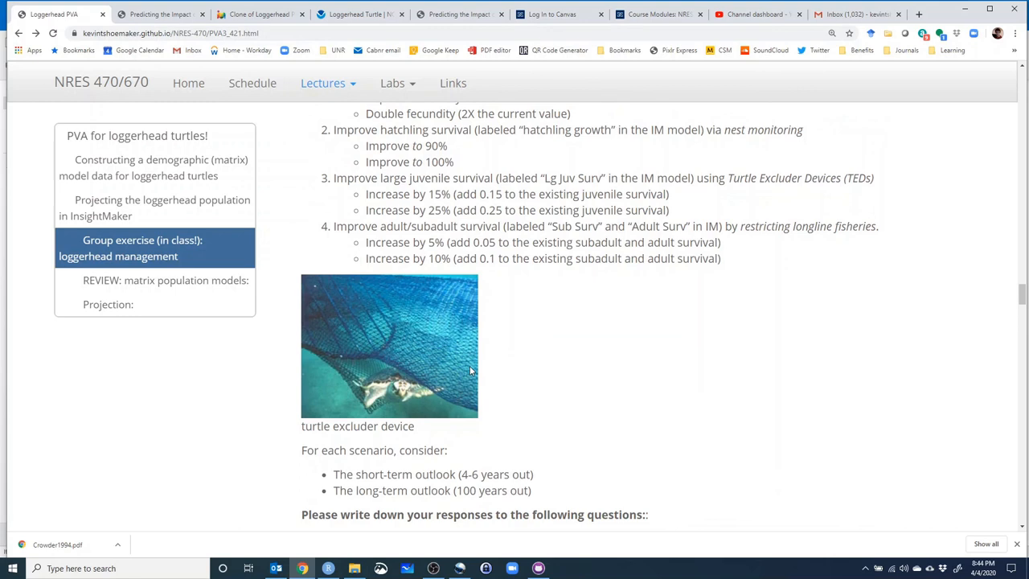
pyautogui.moveTo(432, 417)
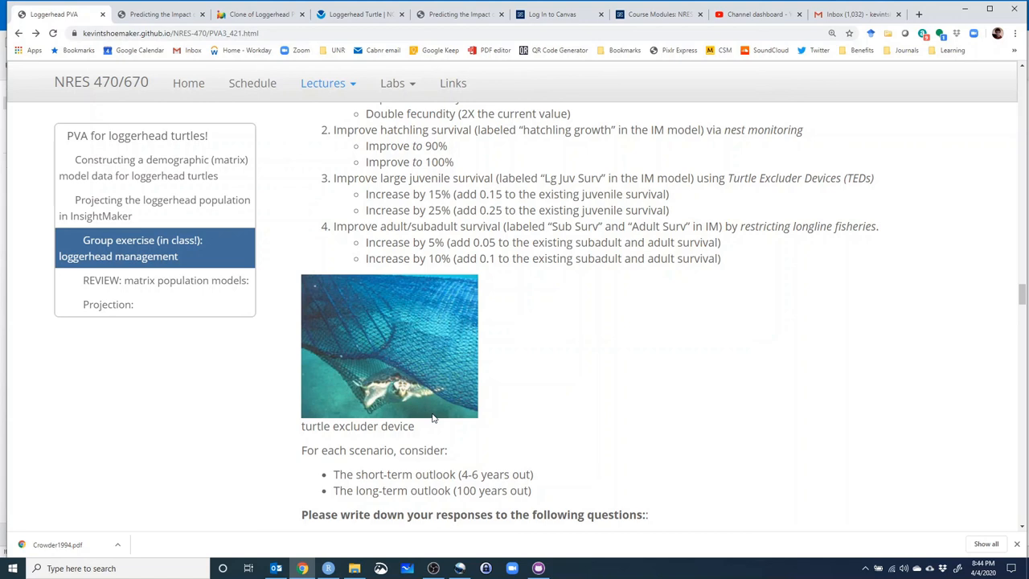
pyautogui.moveTo(480, 378)
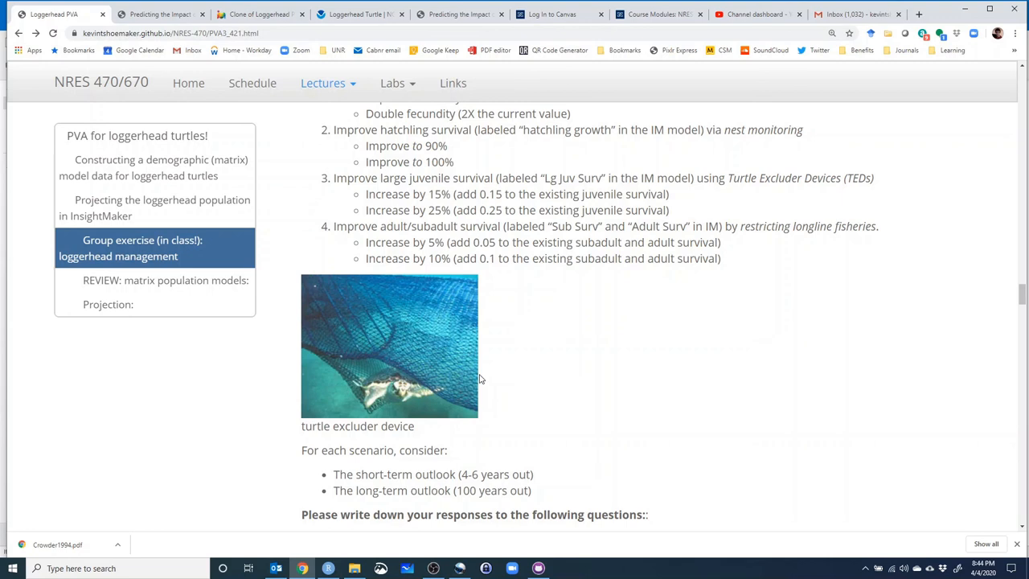
pyautogui.doubleClick(393, 177)
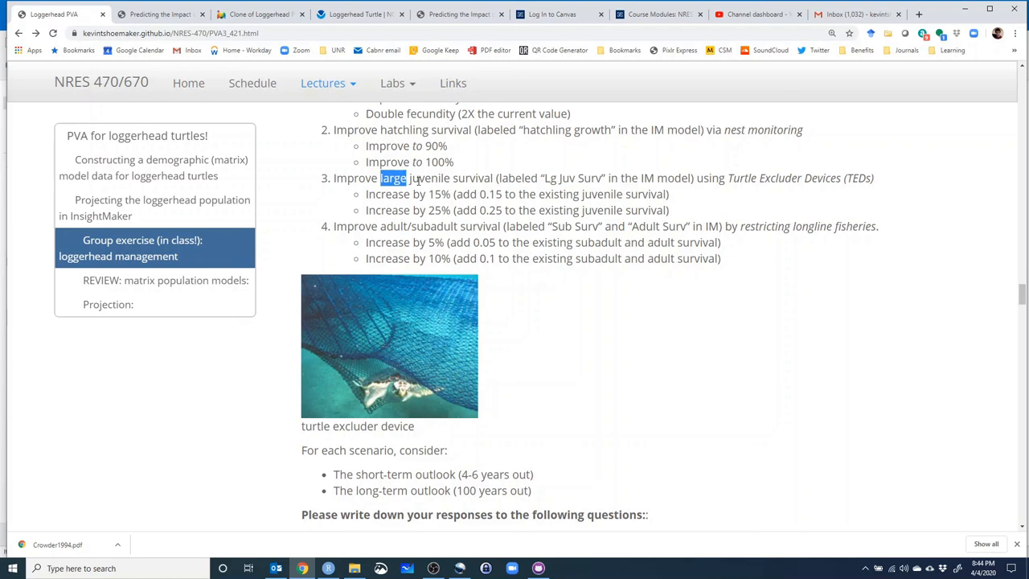
pyautogui.doubleClick(436, 194)
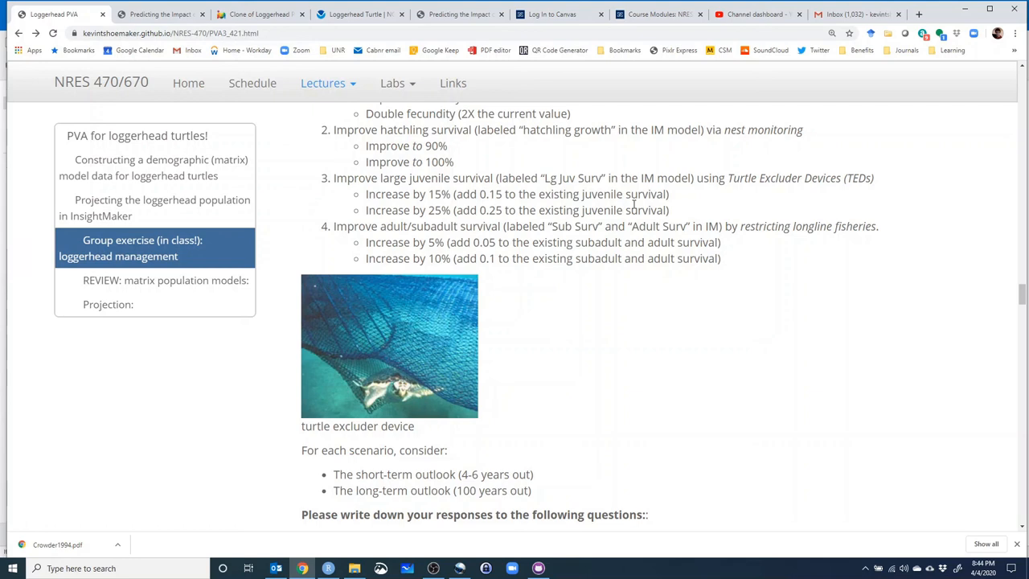
pyautogui.doubleClick(490, 210)
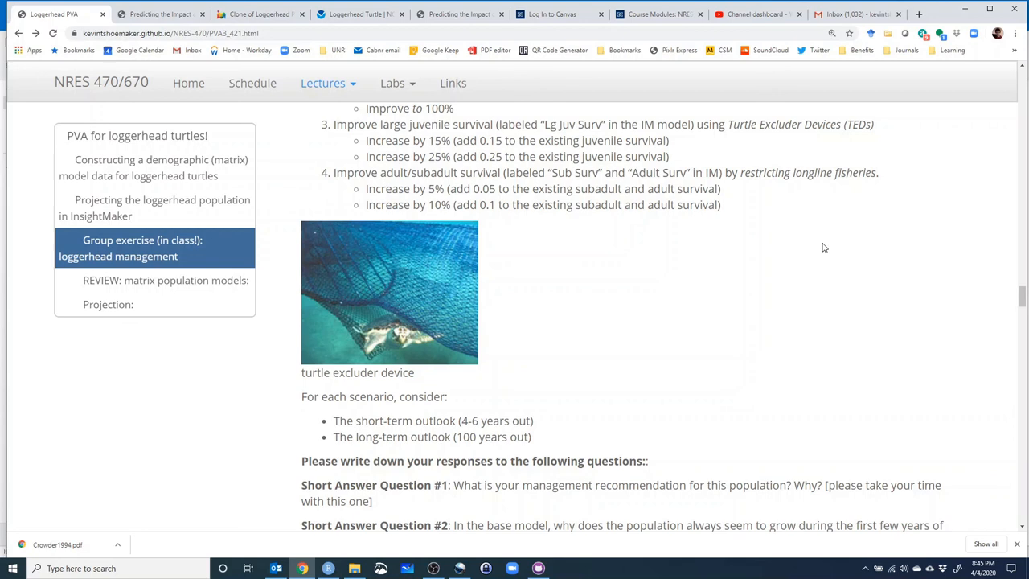
pyautogui.moveTo(428, 191)
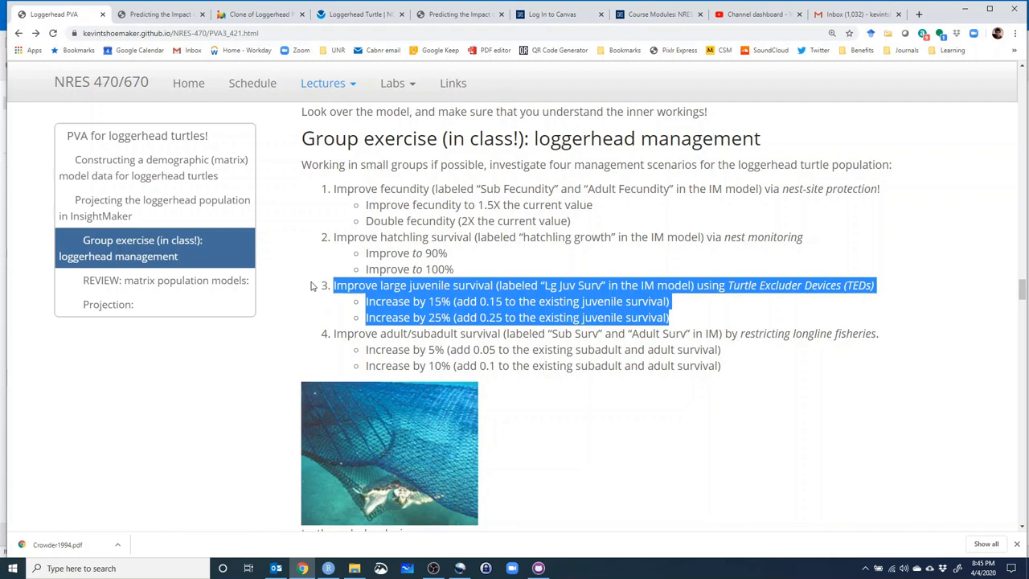
pyautogui.moveTo(394, 329)
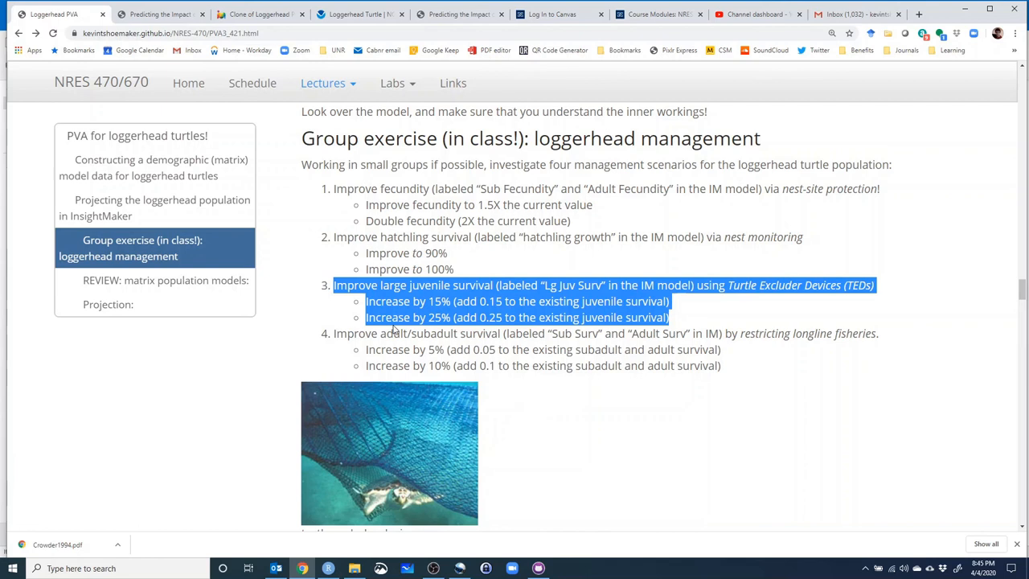
# Highlight the long-term outlook timeframe and scroll to the short-answer questions.
pyautogui.scroll(-3)
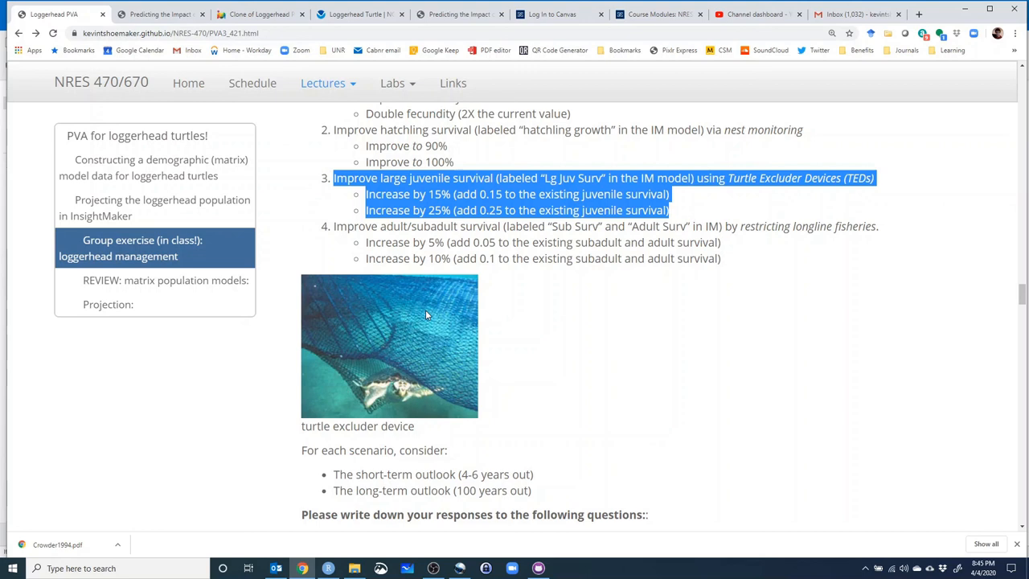
pyautogui.scroll(-3)
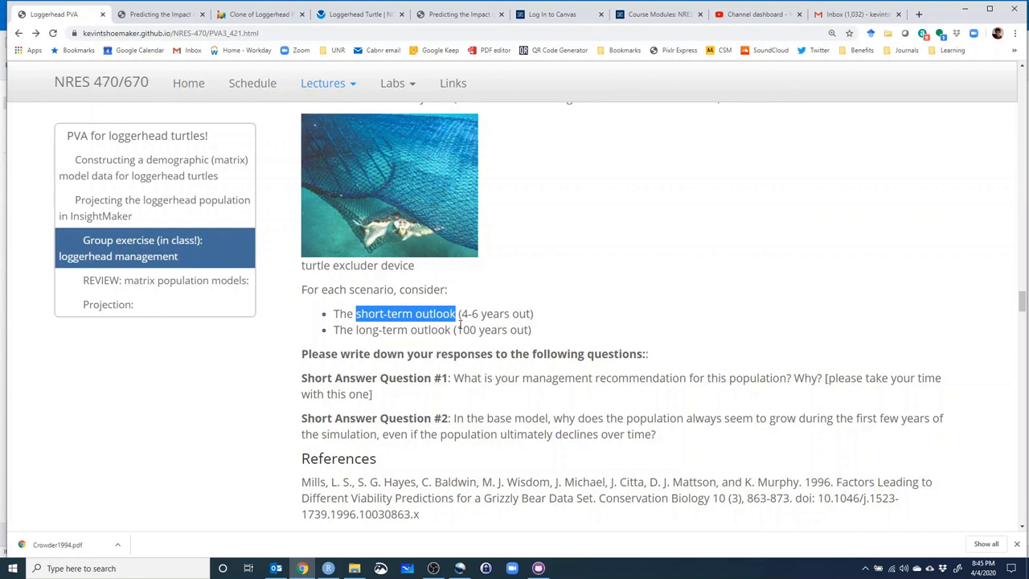
pyautogui.doubleClick(402, 330)
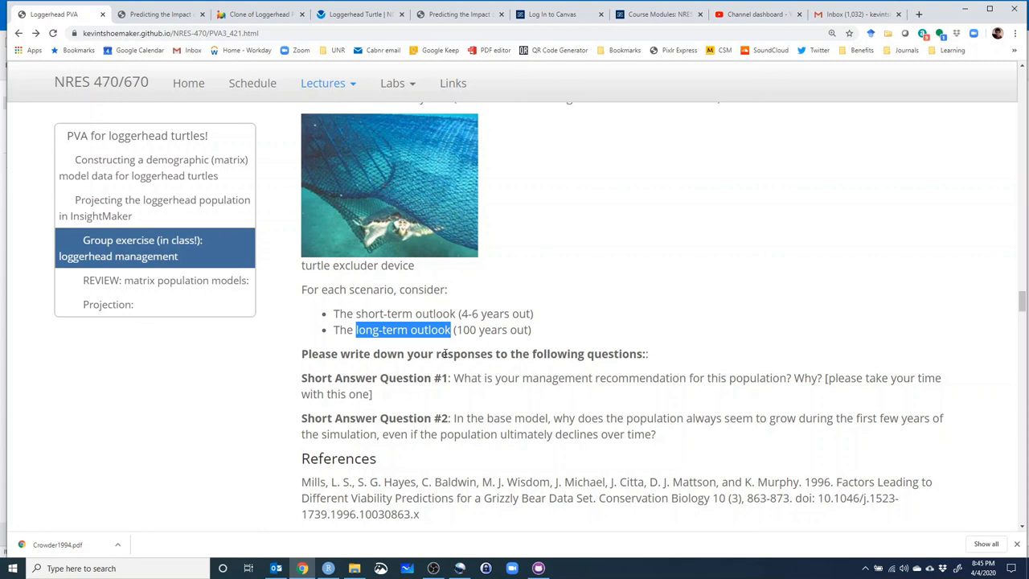
pyautogui.moveTo(555, 373)
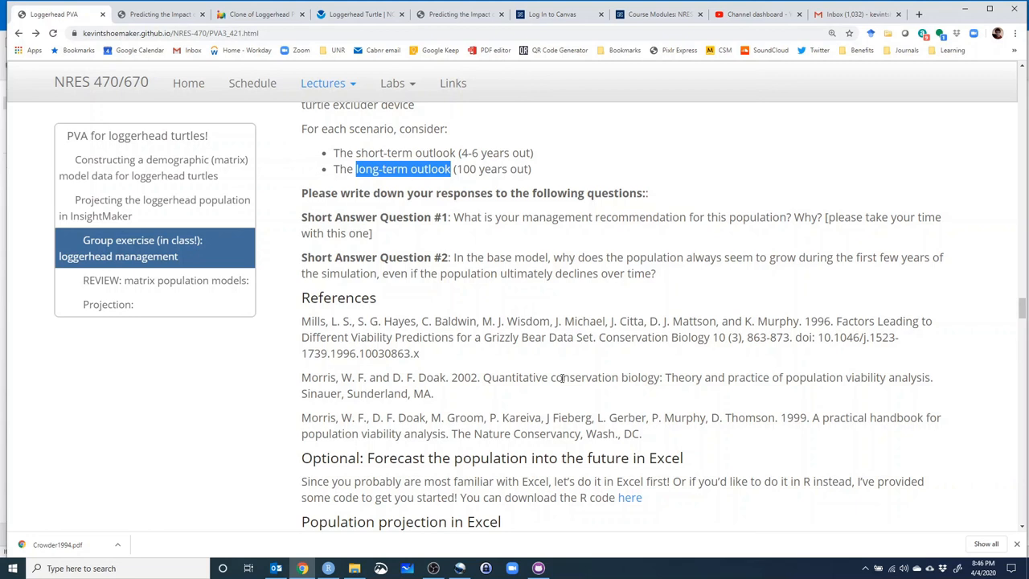
pyautogui.scroll(-3)
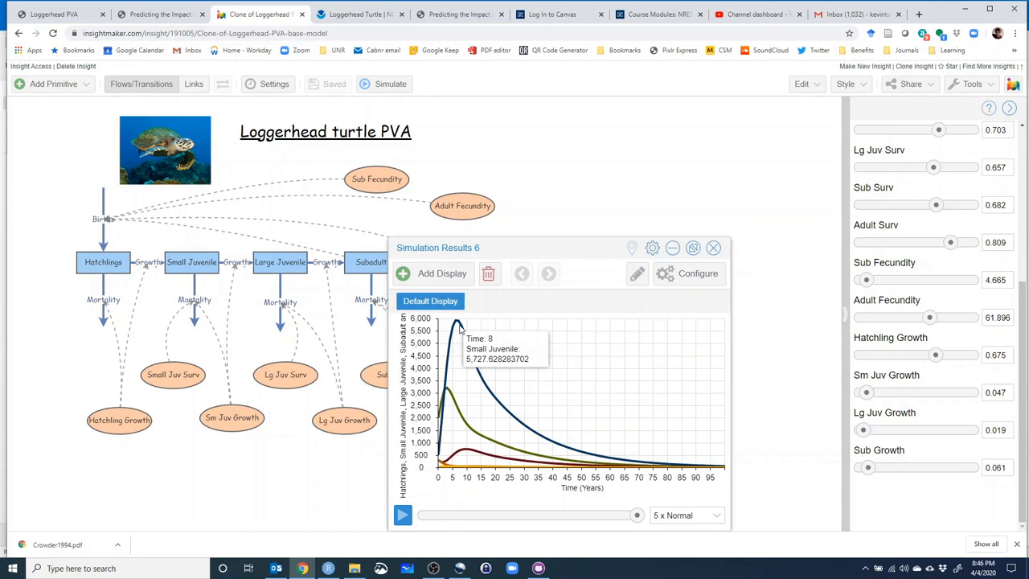
pyautogui.moveTo(463, 415)
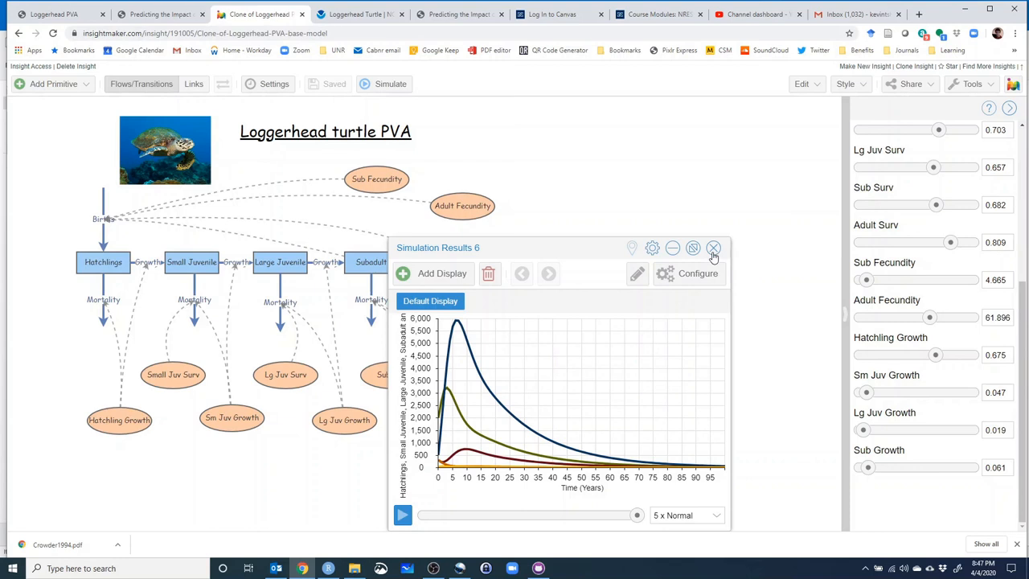
# Close the simulation results window and switch back to the Loggerhead PVA lecture.
pyautogui.click(714, 248)
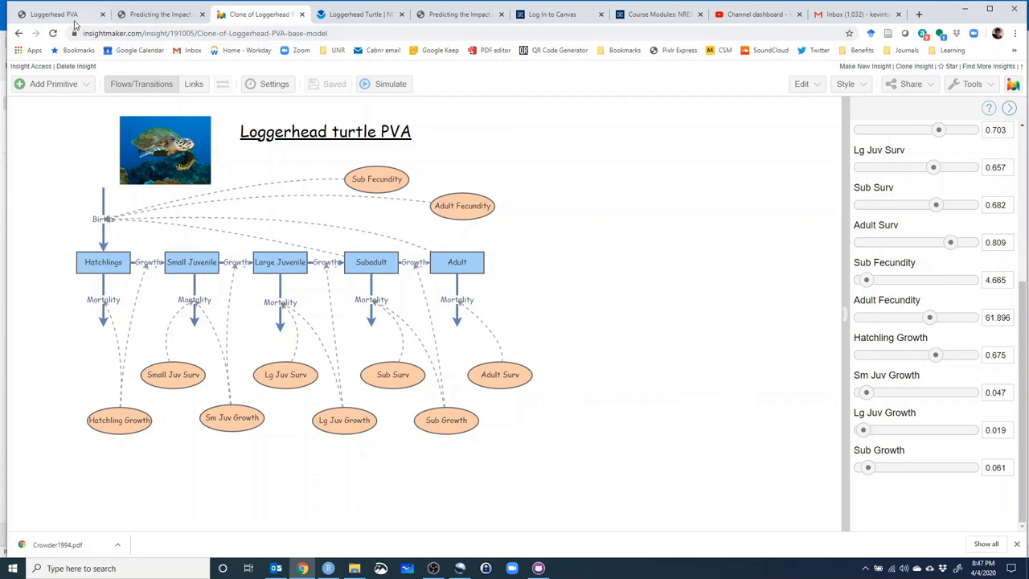
pyautogui.click(52, 14)
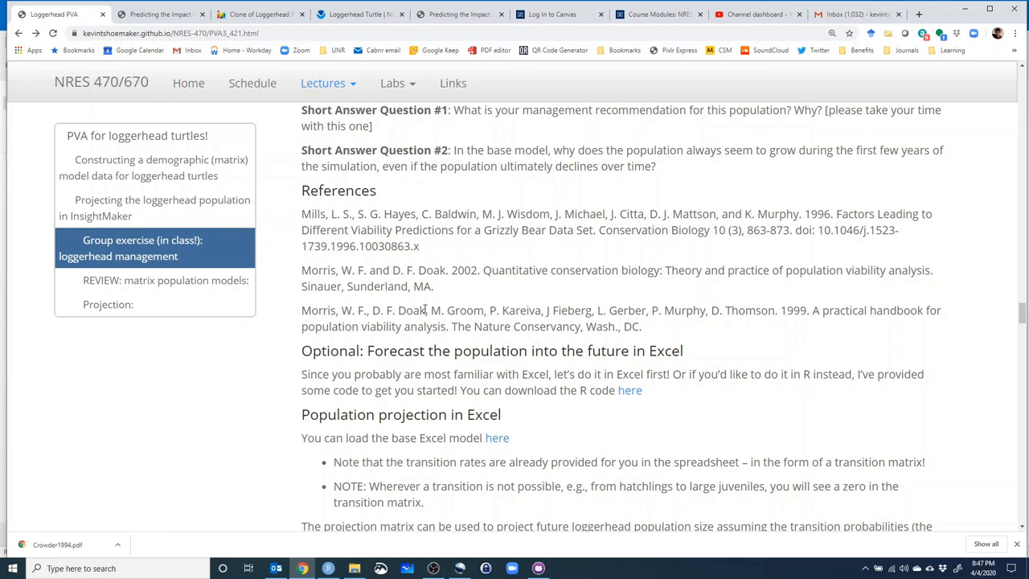